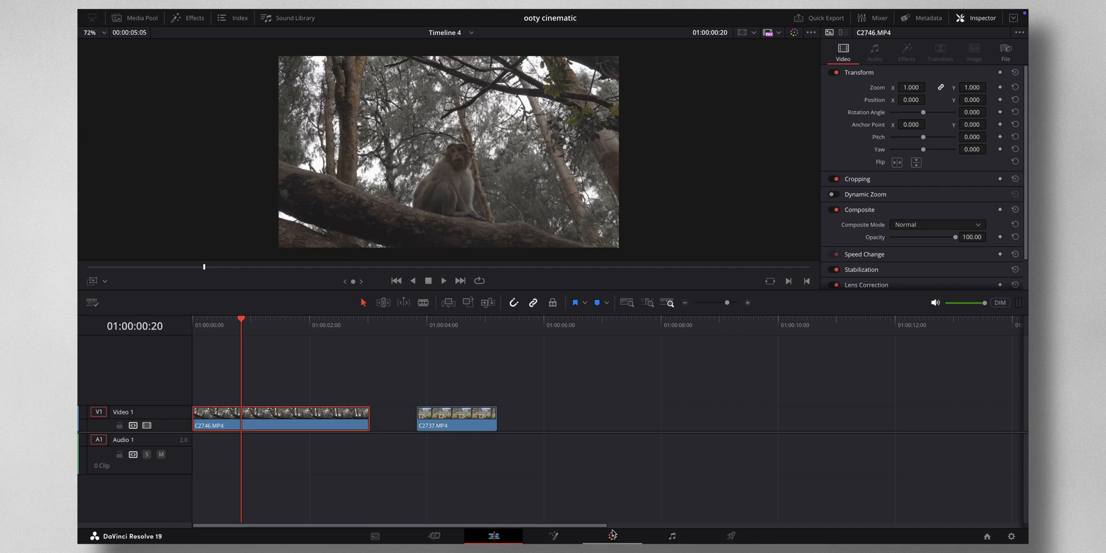
{"action": "mouse_move", "coordinate": [1026, 539]}
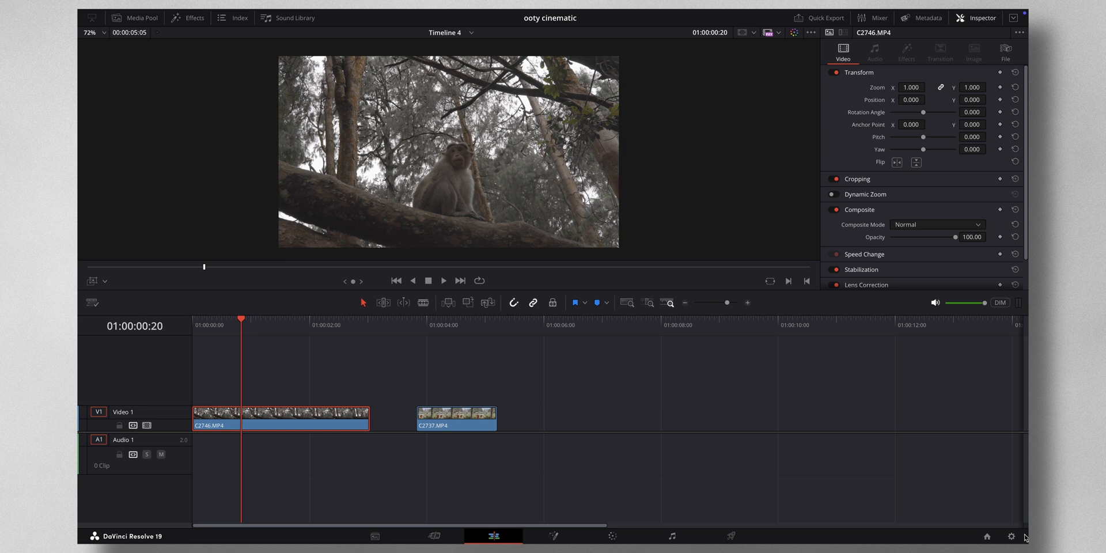
Open Project Settings' Color Management page and keep DaVinci YRGB as color science
{"action": "left_click", "coordinate": [1012, 537]}
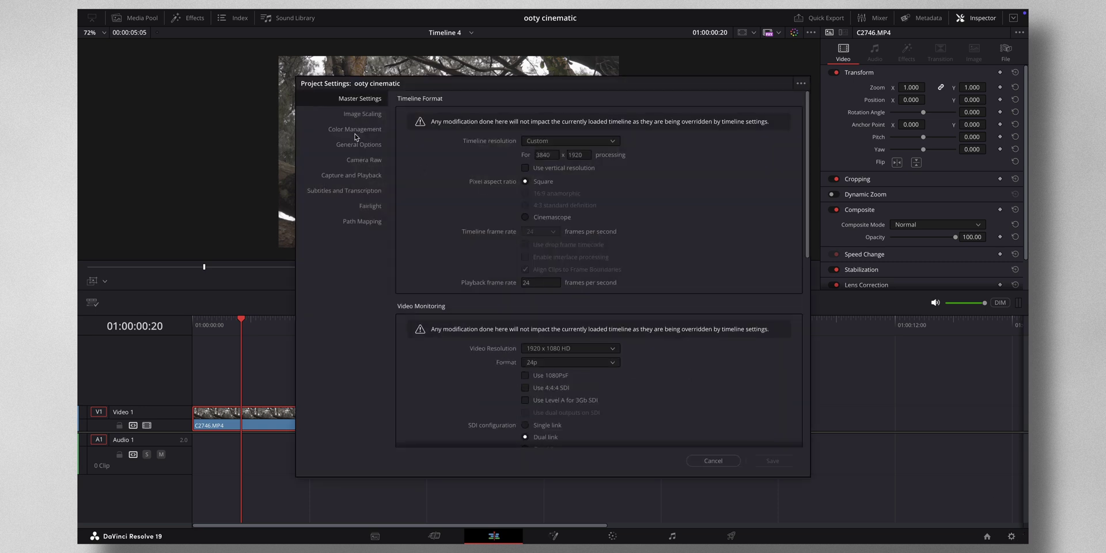
{"action": "left_click", "coordinate": [354, 129]}
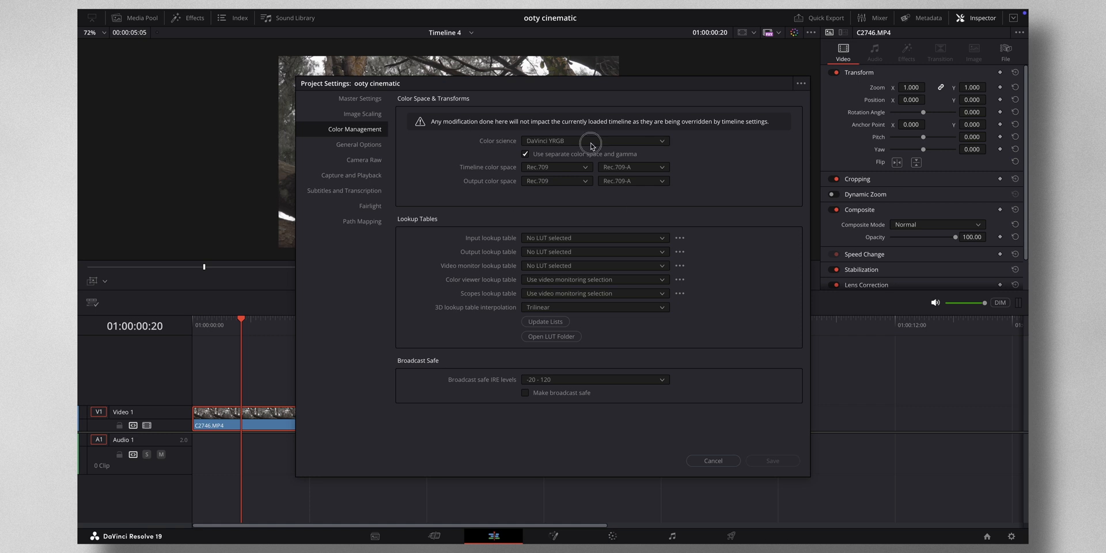
{"action": "left_click", "coordinate": [595, 140]}
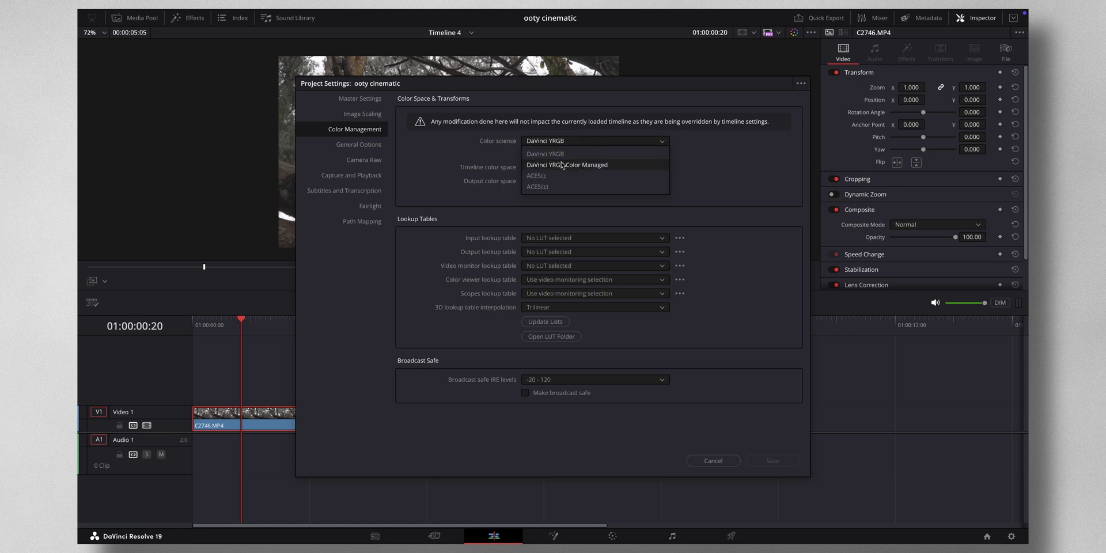
{"action": "mouse_move", "coordinate": [592, 152]}
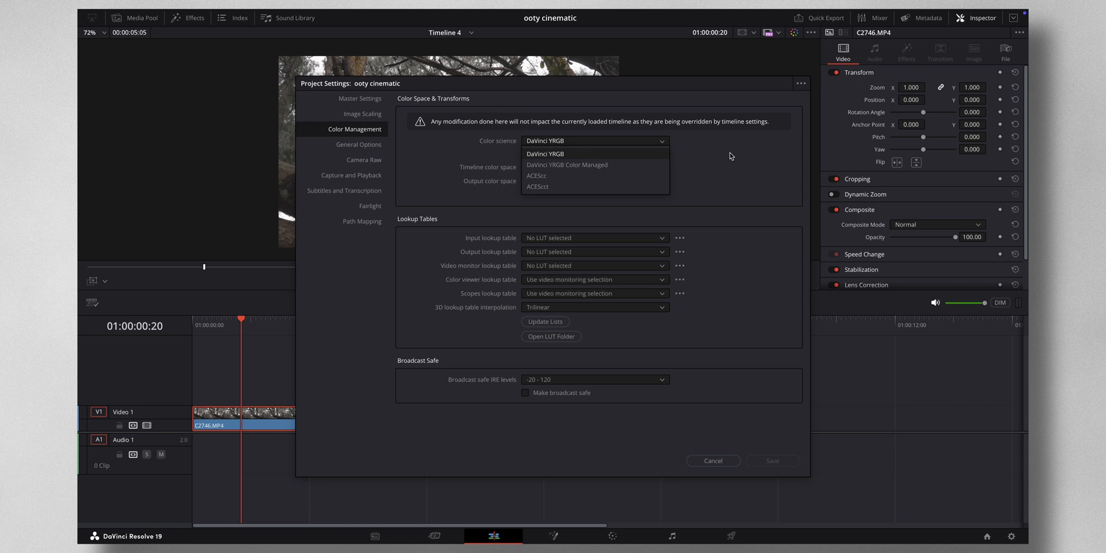
{"action": "left_click", "coordinate": [568, 154]}
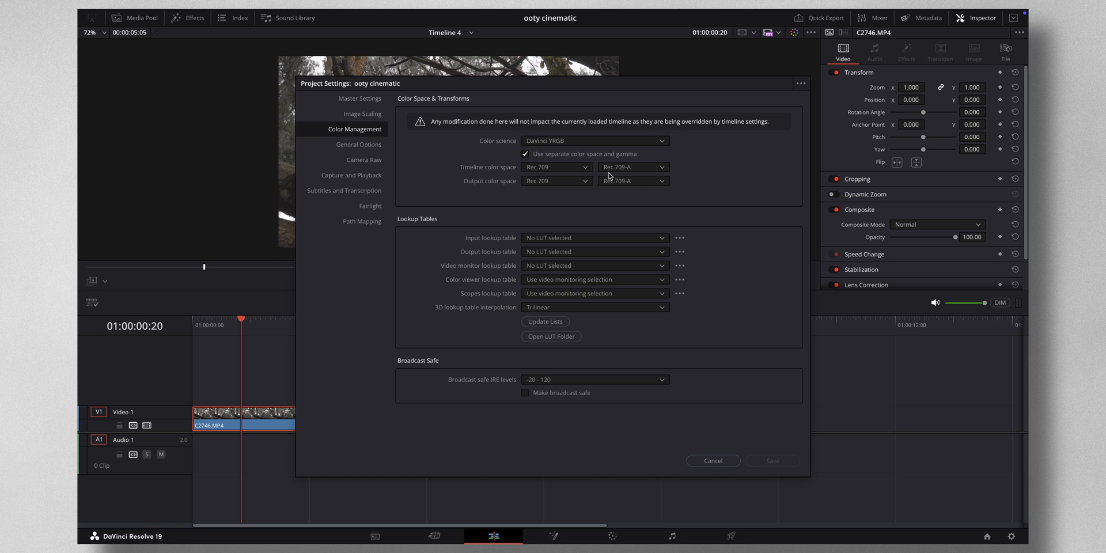
{"action": "mouse_move", "coordinate": [628, 169]}
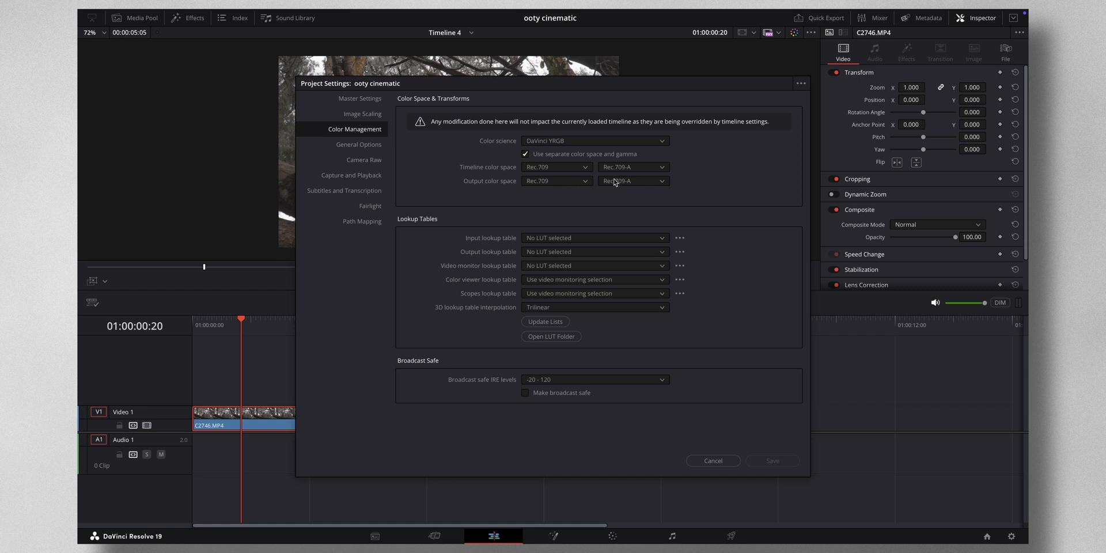
{"action": "mouse_move", "coordinate": [619, 165]}
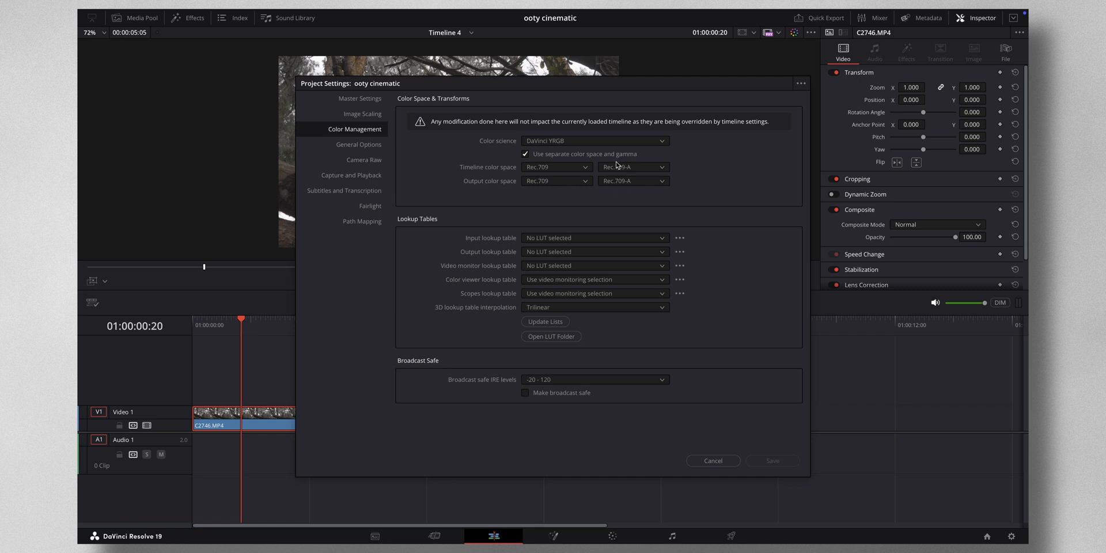
{"action": "left_click", "coordinate": [633, 167]}
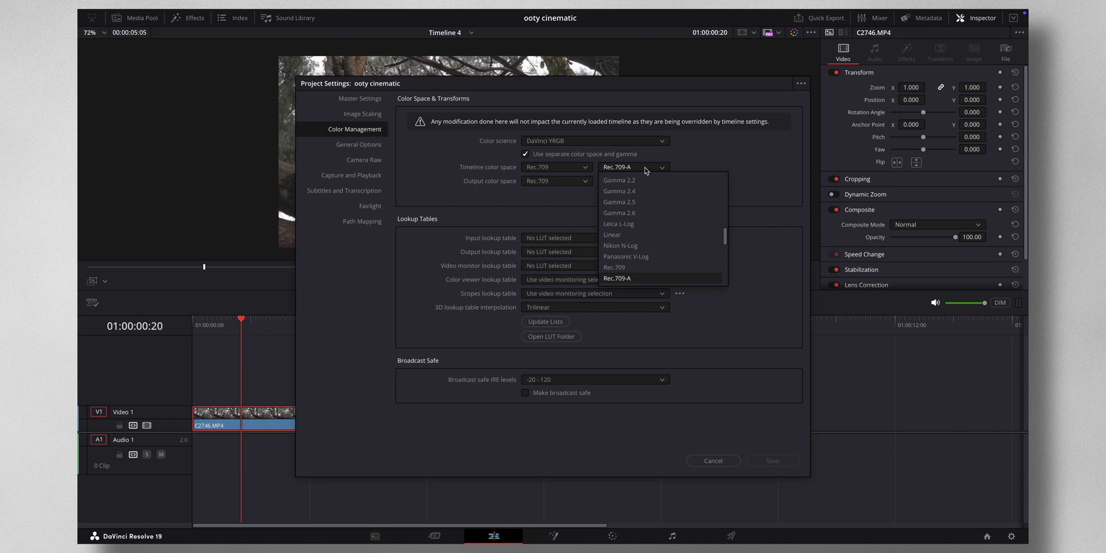
{"action": "left_click", "coordinate": [619, 190]}
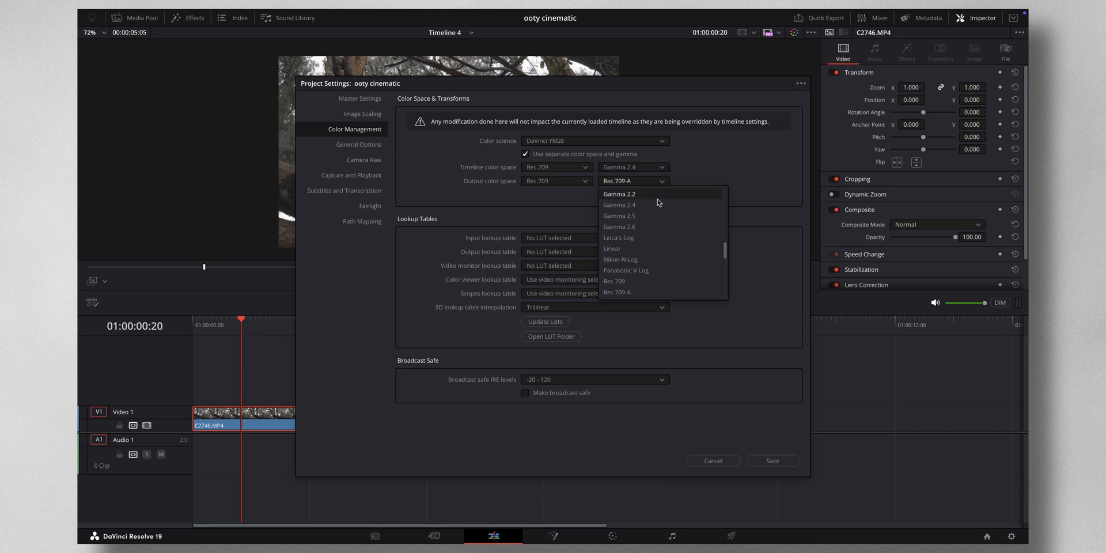
{"action": "left_click", "coordinate": [619, 204]}
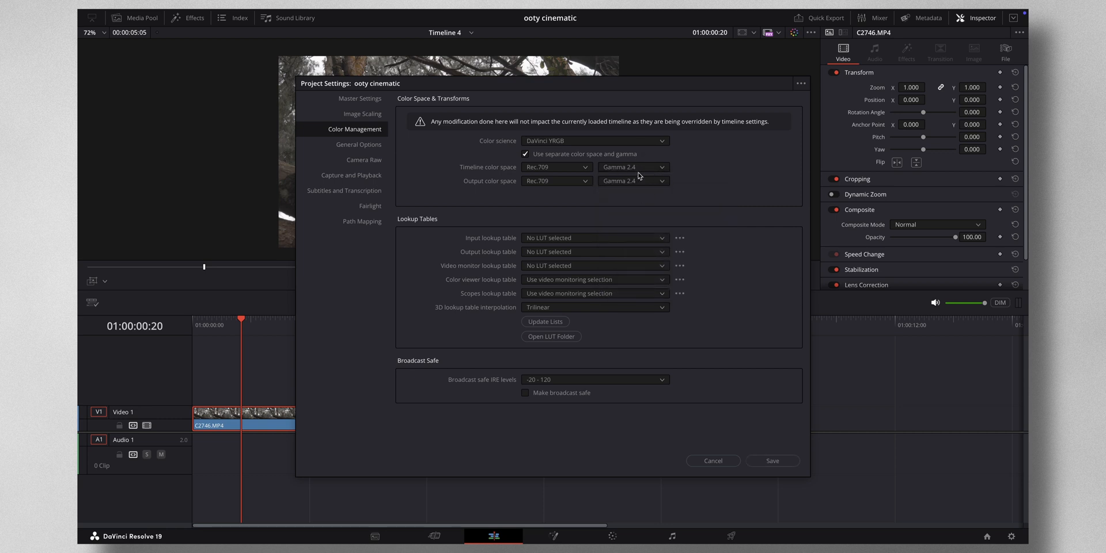
{"action": "left_click", "coordinate": [633, 167]}
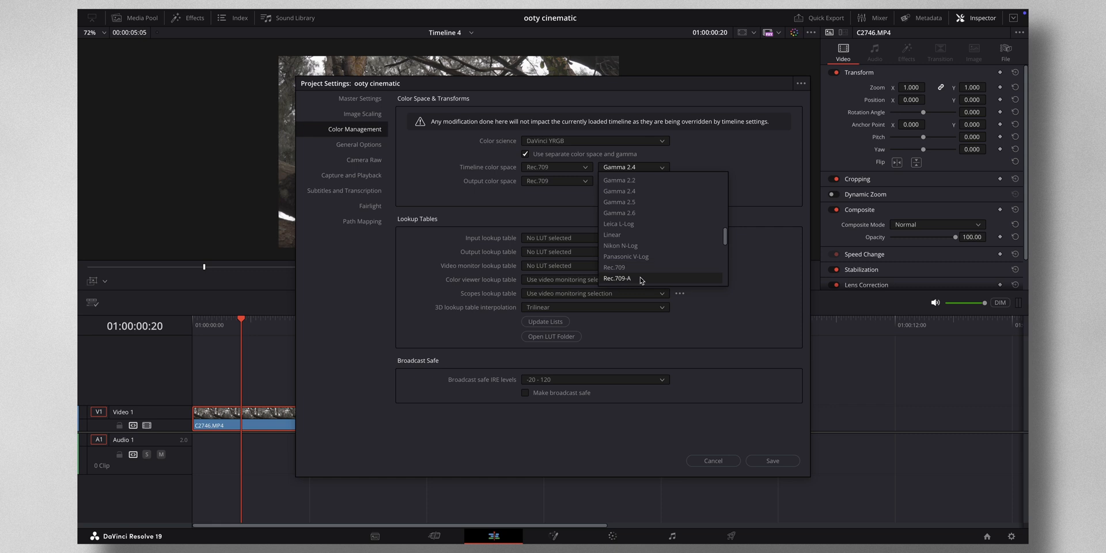
{"action": "left_click", "coordinate": [617, 279]}
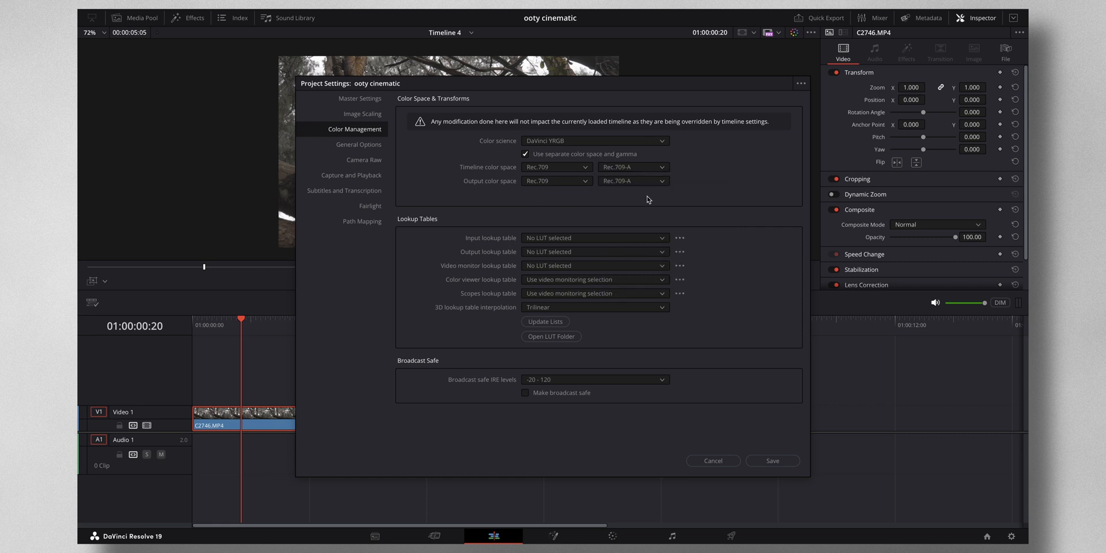
{"action": "mouse_move", "coordinate": [495, 149]}
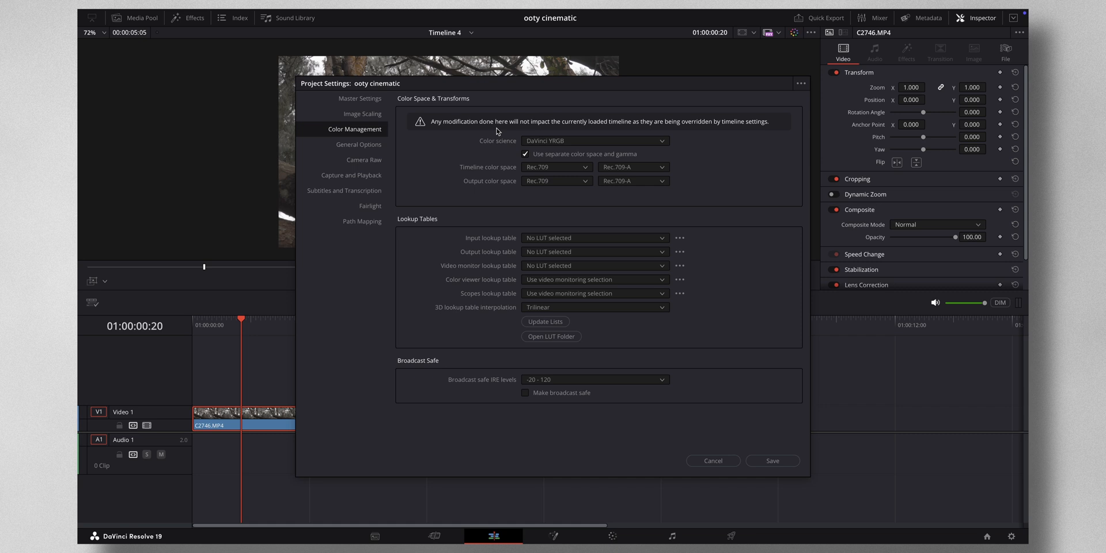
{"action": "mouse_move", "coordinate": [650, 174]}
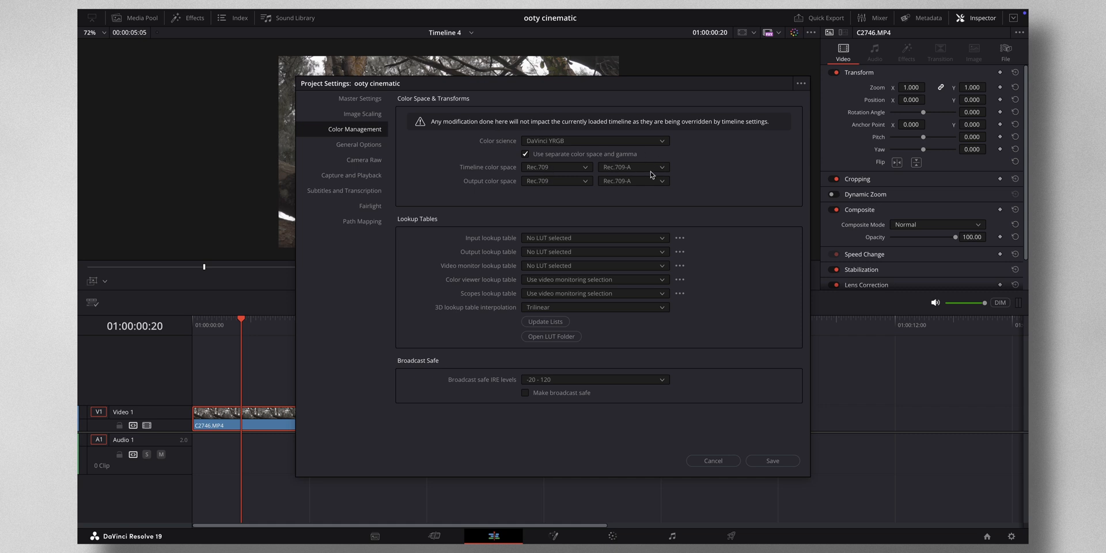
{"action": "mouse_move", "coordinate": [704, 143]}
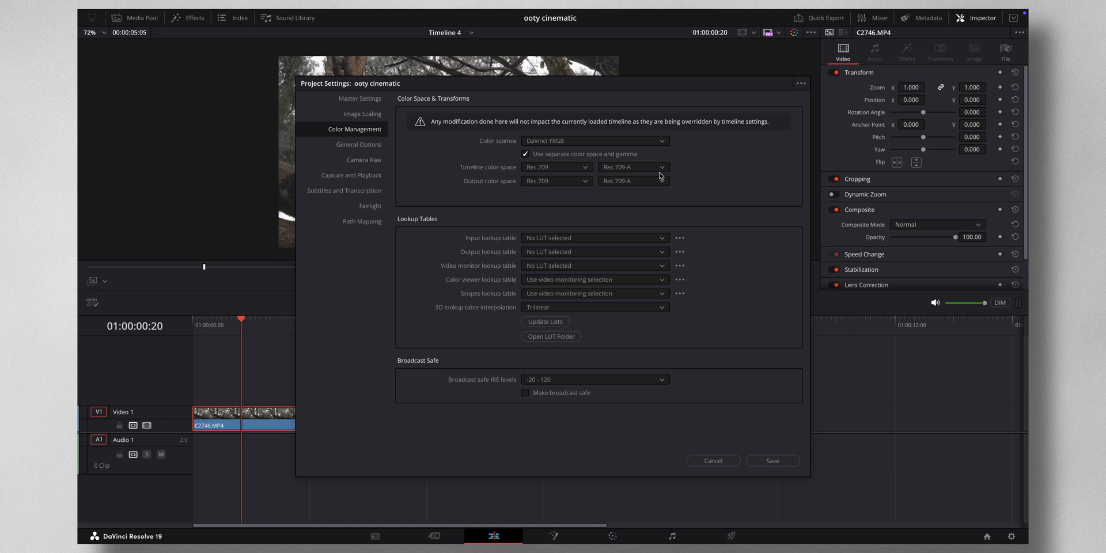
{"action": "mouse_move", "coordinate": [625, 171]}
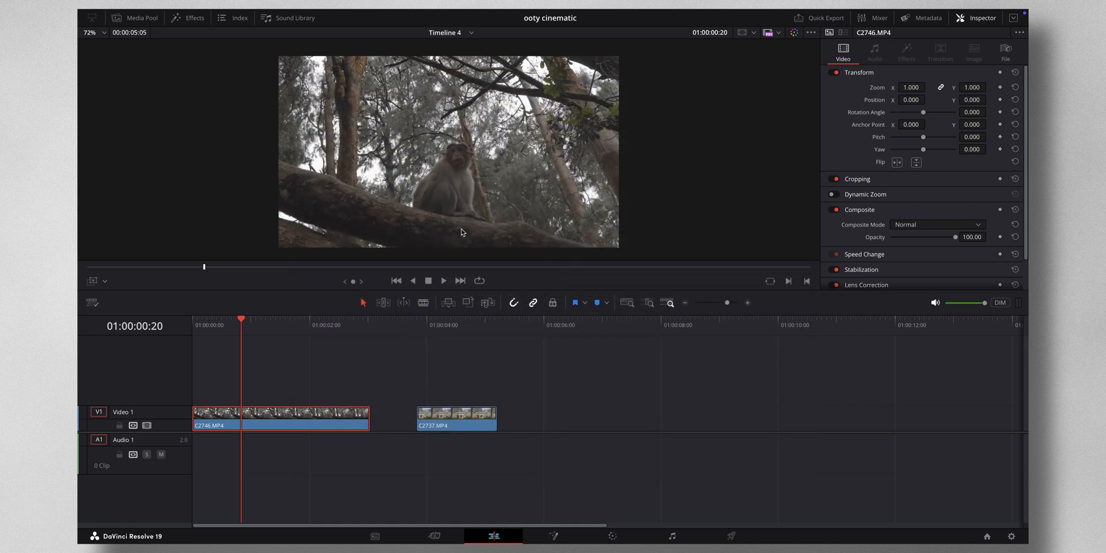
{"action": "mouse_move", "coordinate": [638, 493]}
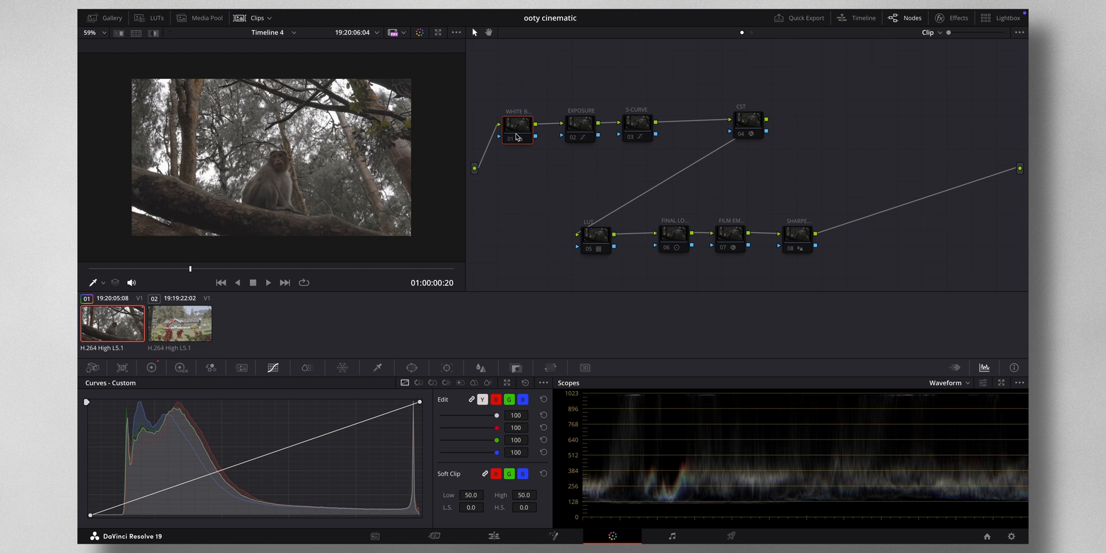
Select a node in the monkey clip's eight-node tree in the Node Editor
{"action": "left_click", "coordinate": [585, 121]}
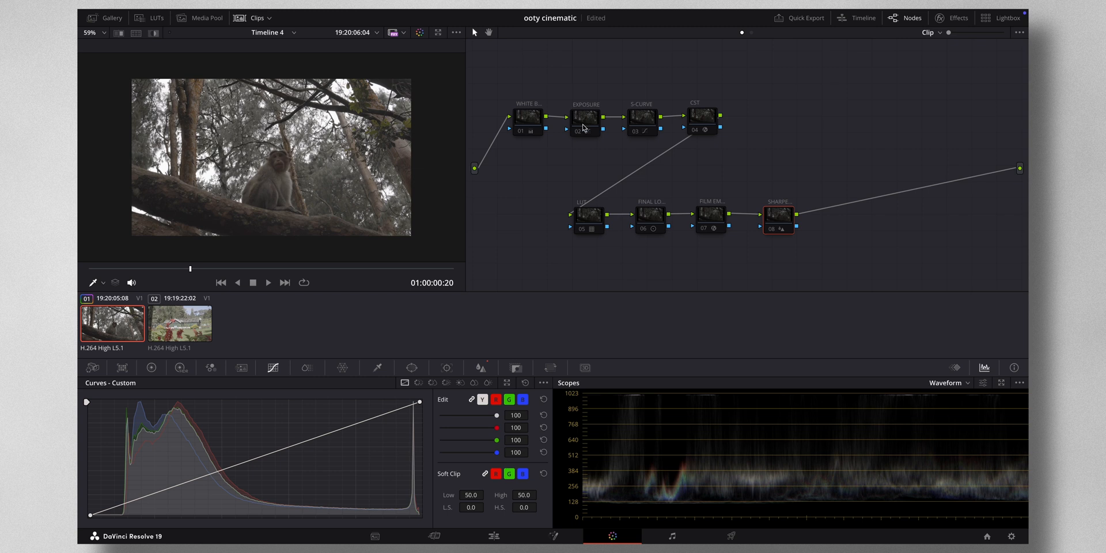
{"action": "mouse_move", "coordinate": [933, 173]}
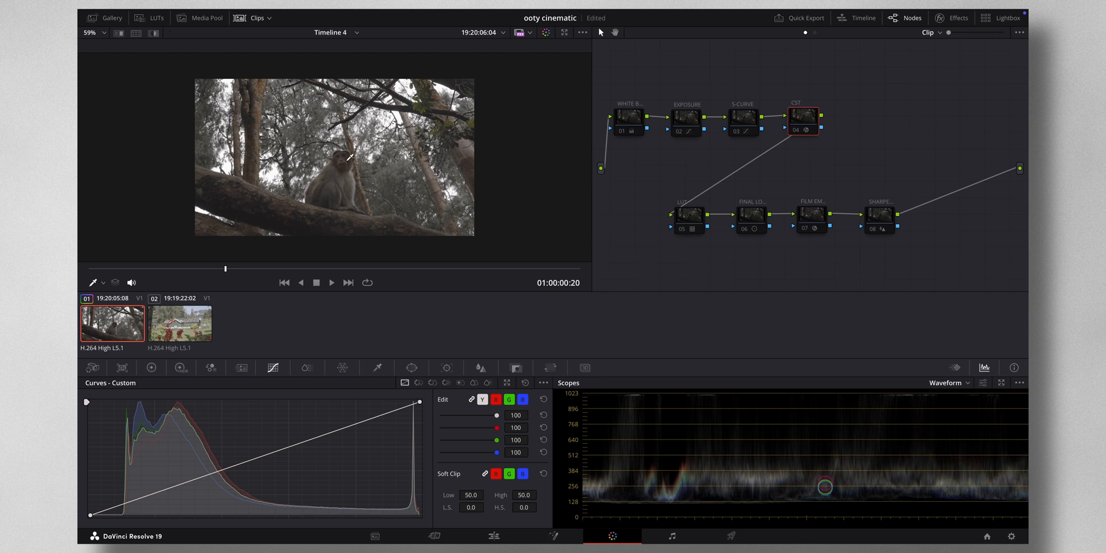
{"action": "mouse_move", "coordinate": [762, 418]}
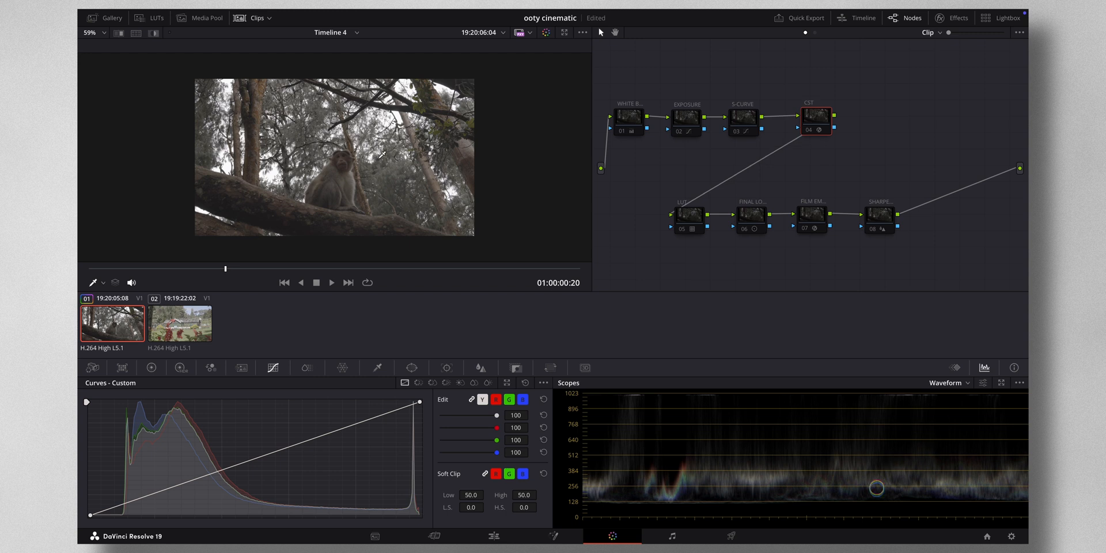
{"action": "mouse_move", "coordinate": [791, 124]}
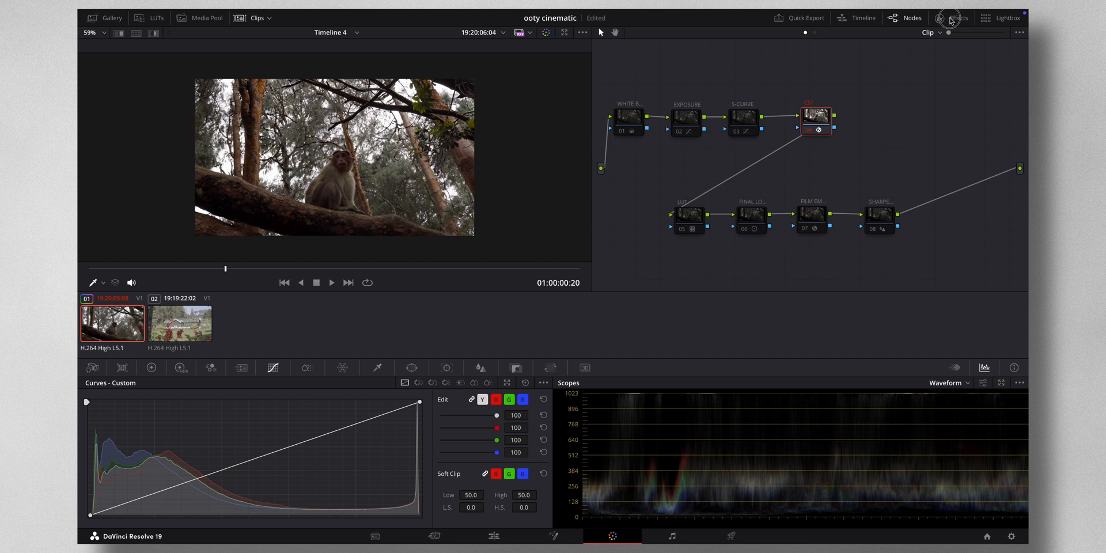
Review the CST's S-Gamut3.Cine/S-Log2 to Rec.709 settings, then hide the settings panel
{"action": "left_click", "coordinate": [943, 18]}
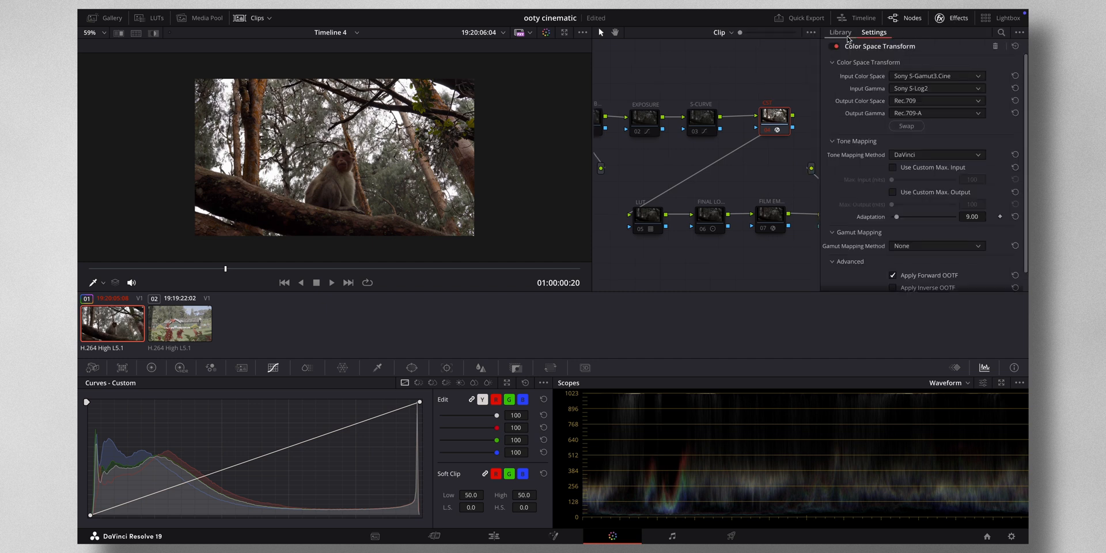
{"action": "left_click", "coordinate": [839, 33]}
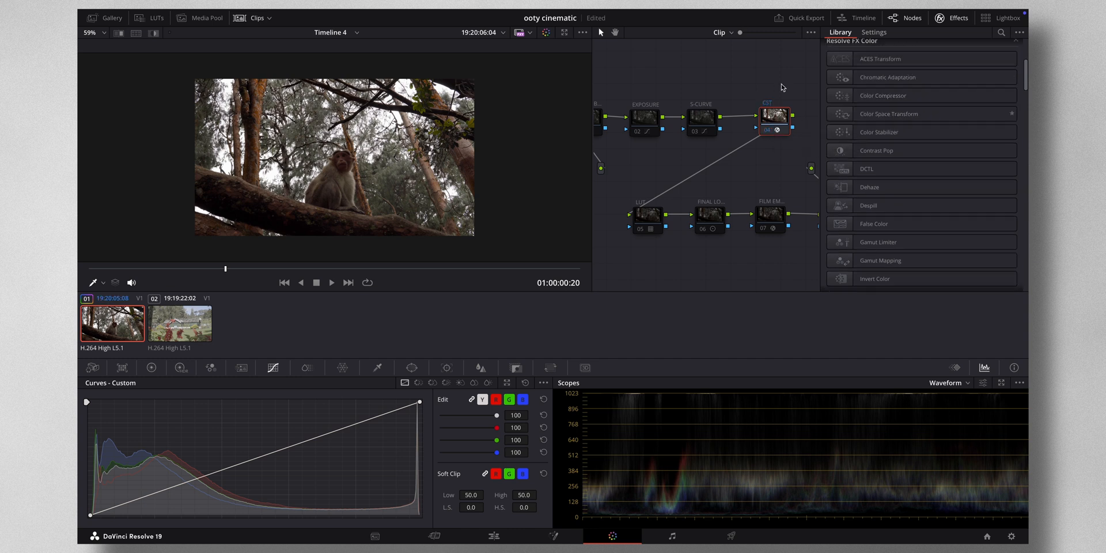
{"action": "left_click", "coordinate": [874, 33]}
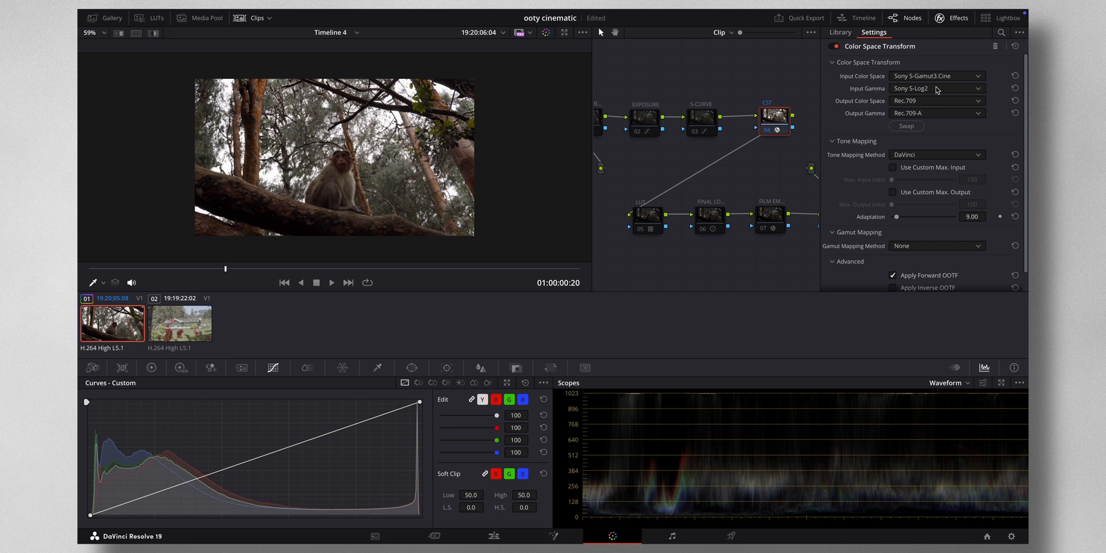
{"action": "mouse_move", "coordinate": [847, 84]}
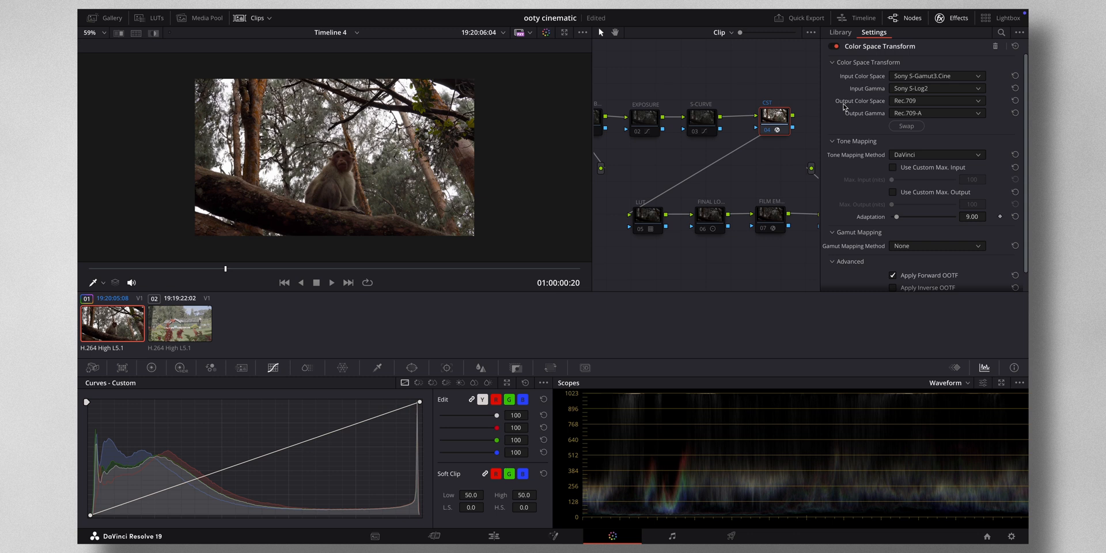
{"action": "mouse_move", "coordinate": [857, 116]}
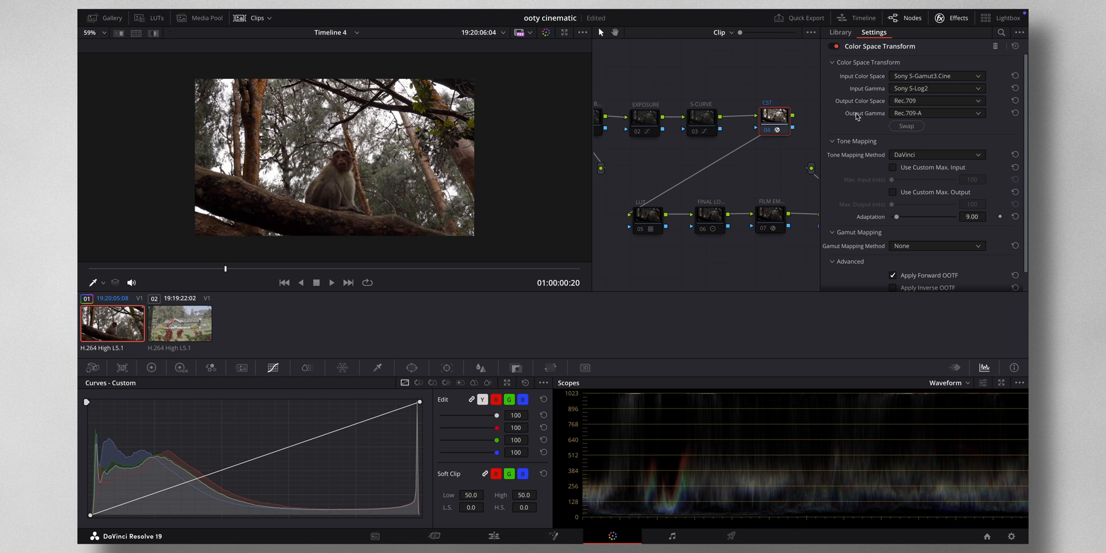
{"action": "mouse_move", "coordinate": [919, 119]}
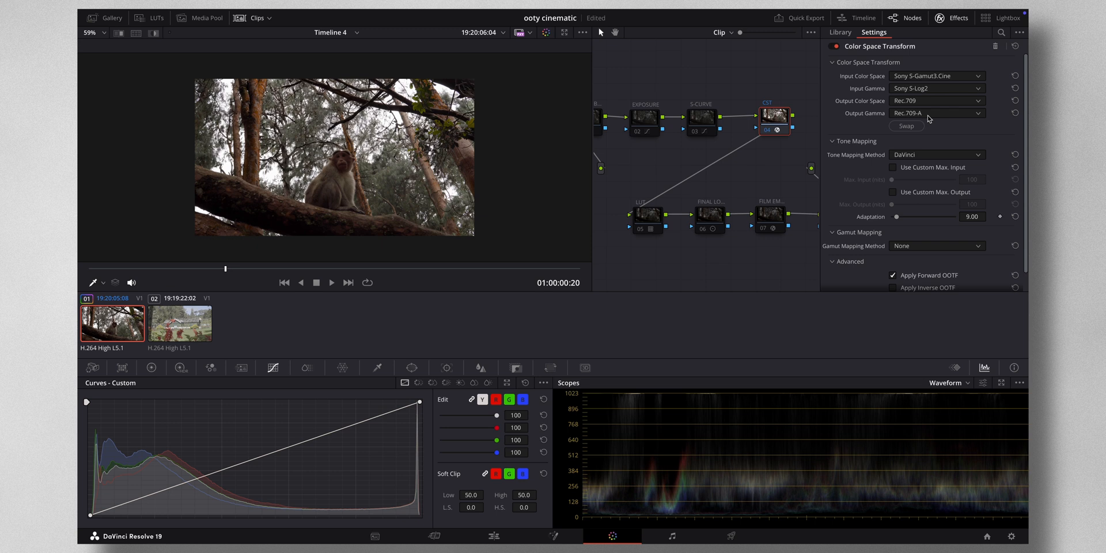
{"action": "mouse_move", "coordinate": [935, 118]}
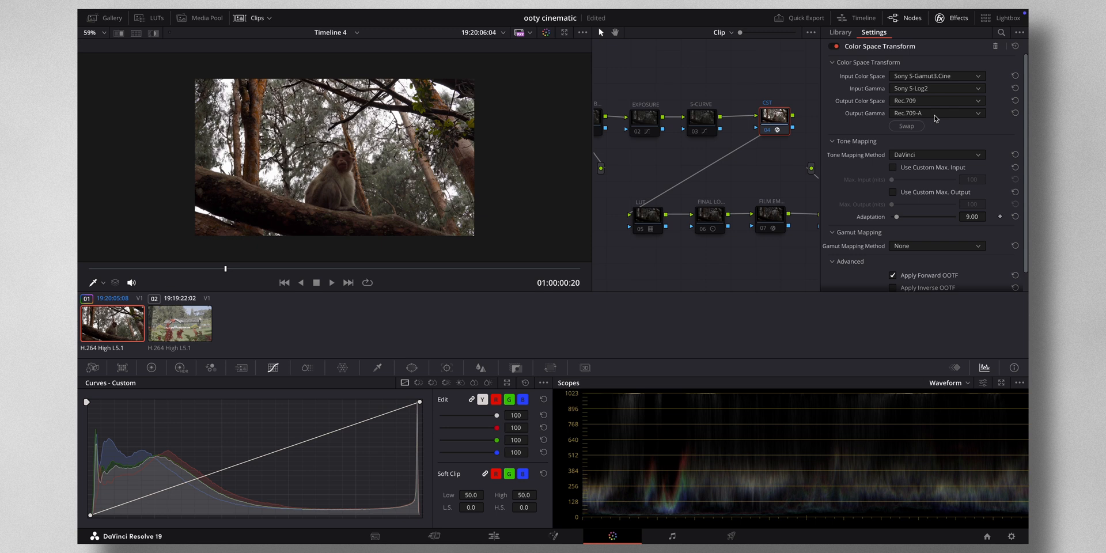
{"action": "left_click", "coordinate": [937, 113]}
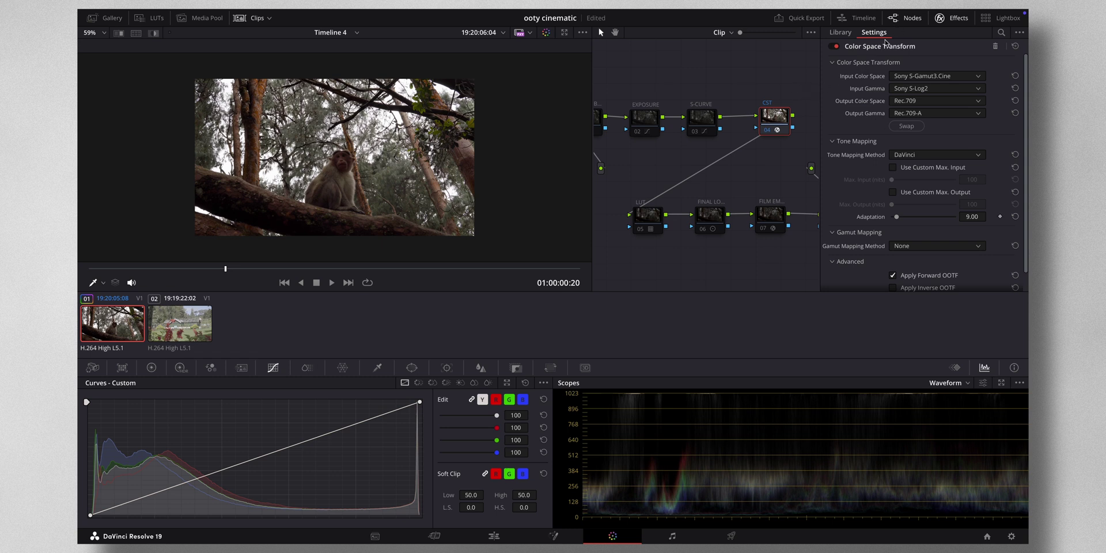
{"action": "left_click", "coordinate": [902, 18]}
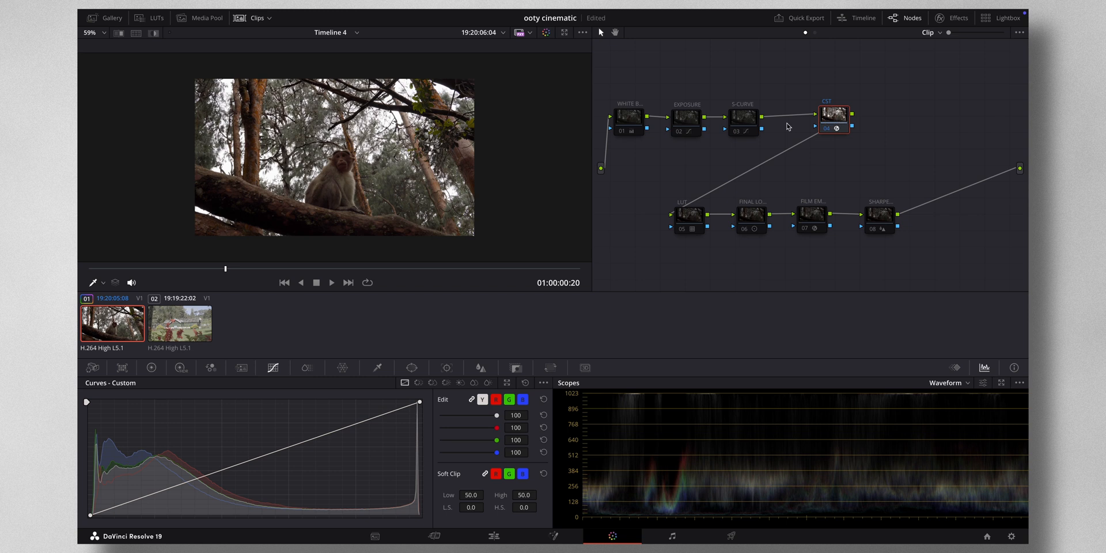
{"action": "mouse_move", "coordinate": [744, 118]}
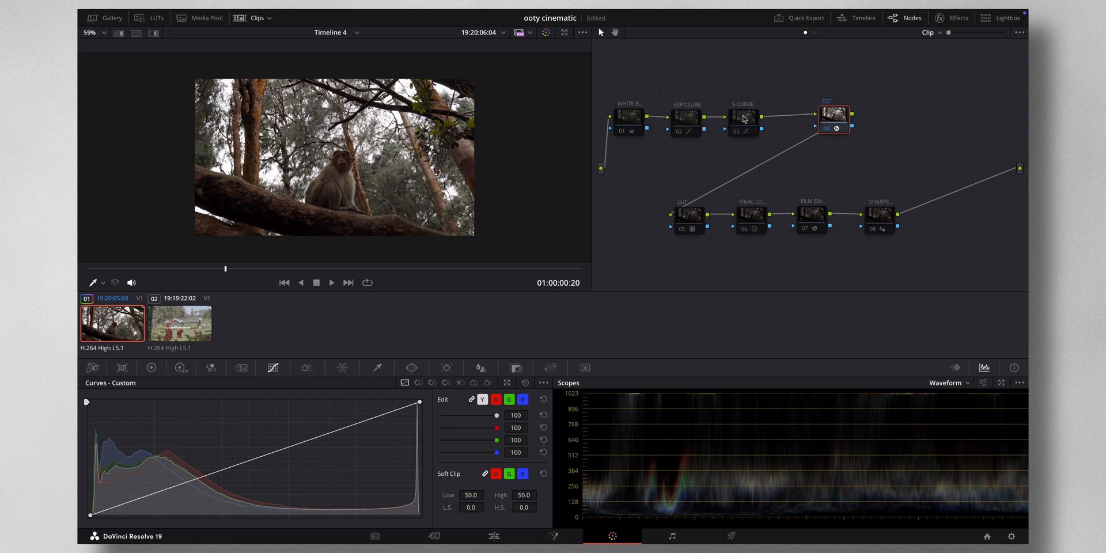
{"action": "mouse_move", "coordinate": [845, 101]}
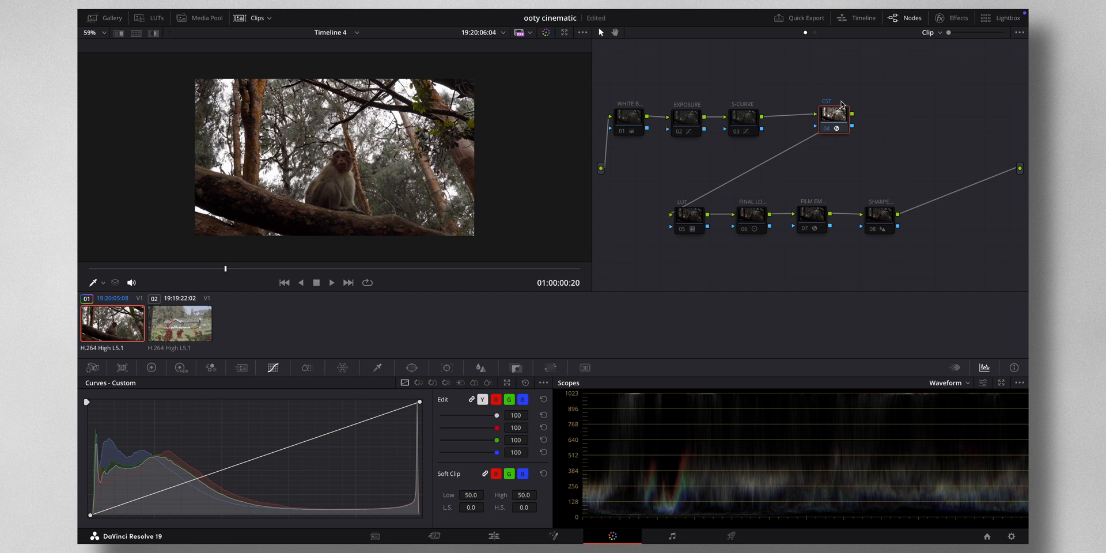
{"action": "mouse_move", "coordinate": [692, 108]}
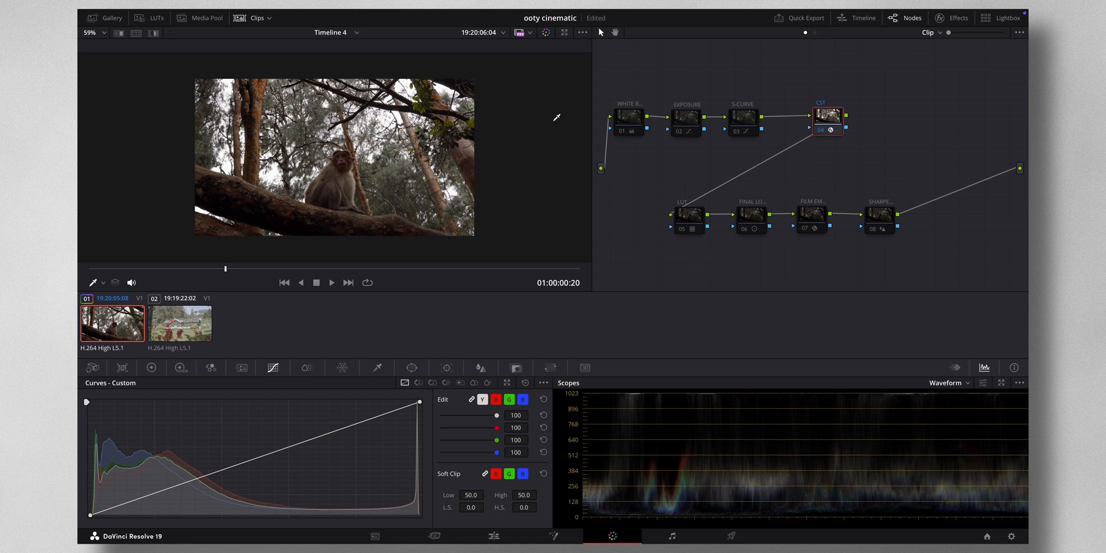
Select node 01 White Balance and show its Primaries color wheels
{"action": "left_click", "coordinate": [633, 118]}
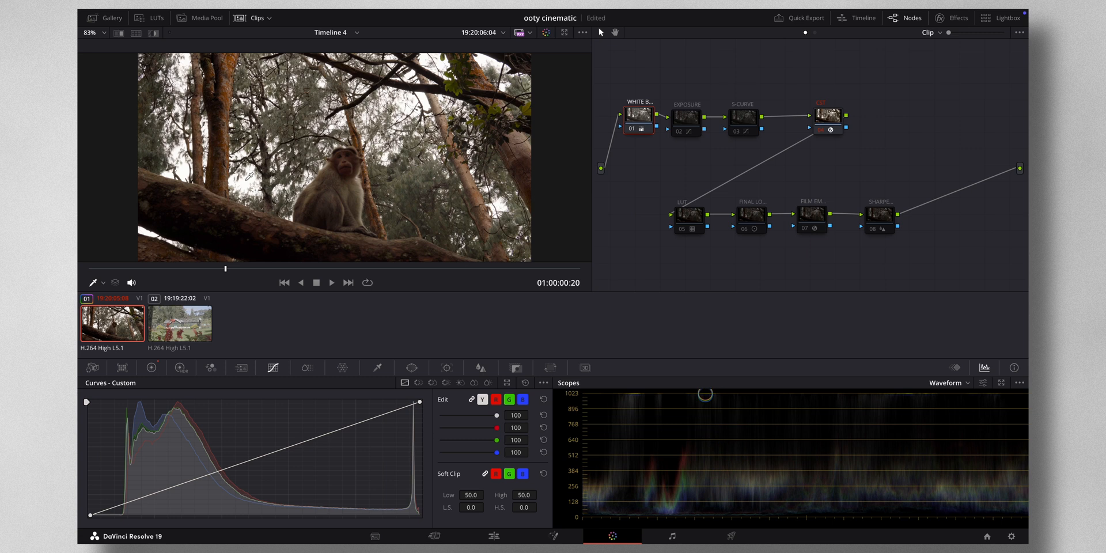
{"action": "left_click", "coordinate": [151, 367]}
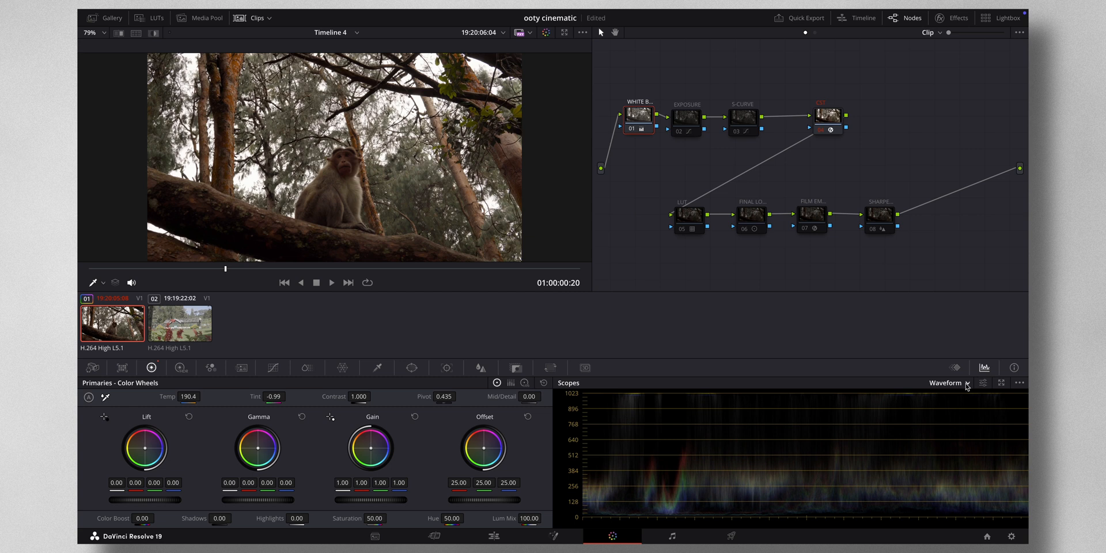
Switch scopes to RGB Parade and return temperature to 190.4 after warming it
{"action": "left_click", "coordinate": [969, 383]}
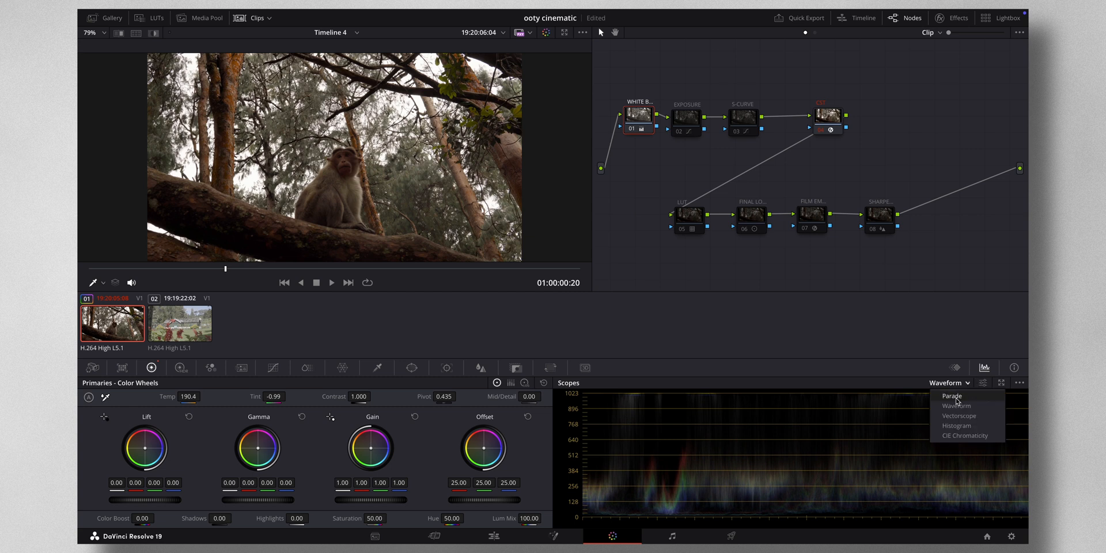
{"action": "left_click", "coordinate": [952, 395]}
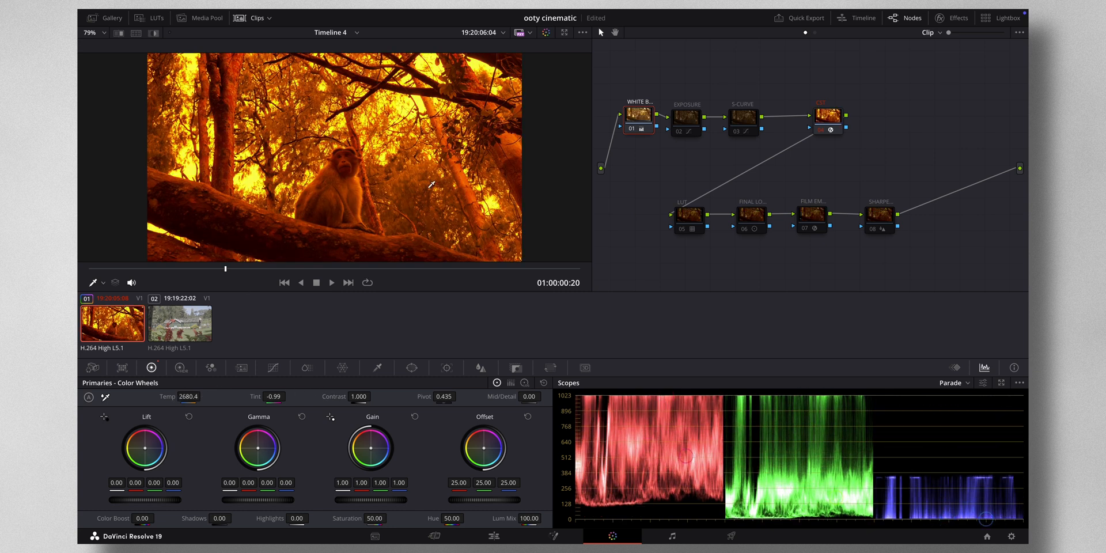
{"action": "mouse_move", "coordinate": [406, 424]}
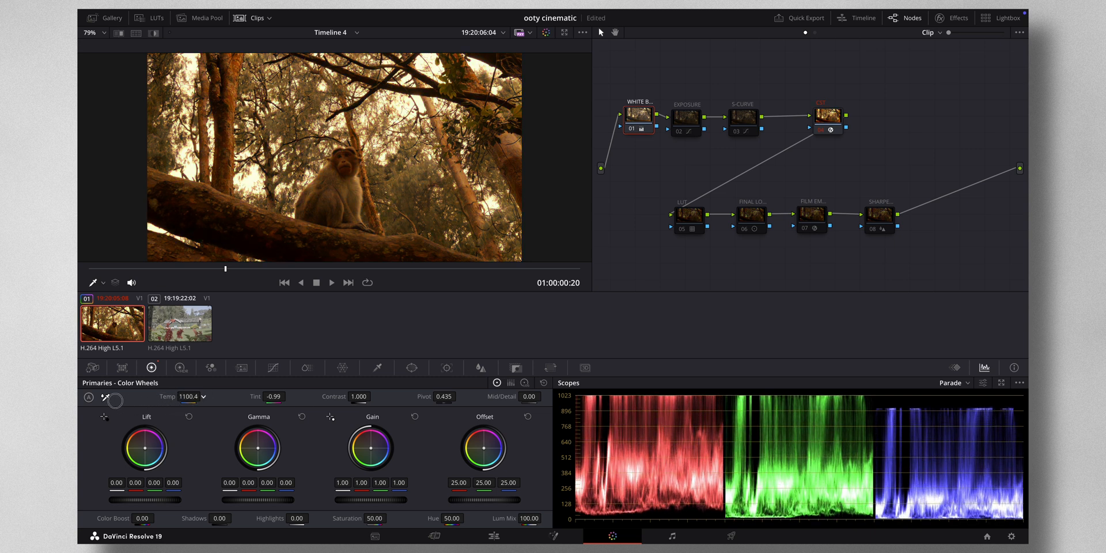
{"action": "left_click_drag", "start_coordinate": [198, 396], "coordinate": [180, 396]}
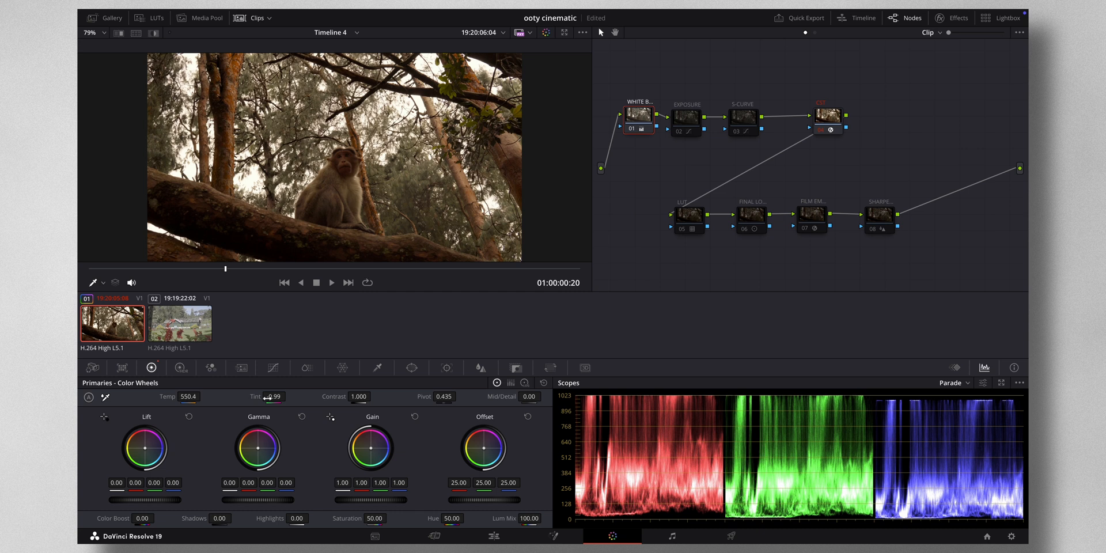
{"action": "left_click_drag", "start_coordinate": [272, 396], "coordinate": [247, 397]}
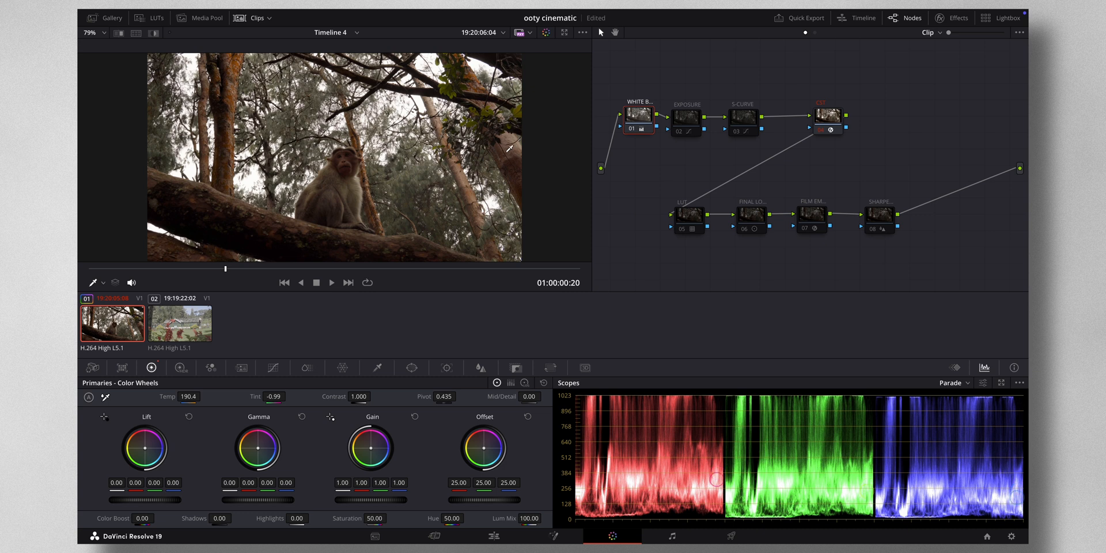
Select the 02 Exposure node and switch the scope back to Waveform
{"action": "left_click", "coordinate": [690, 117]}
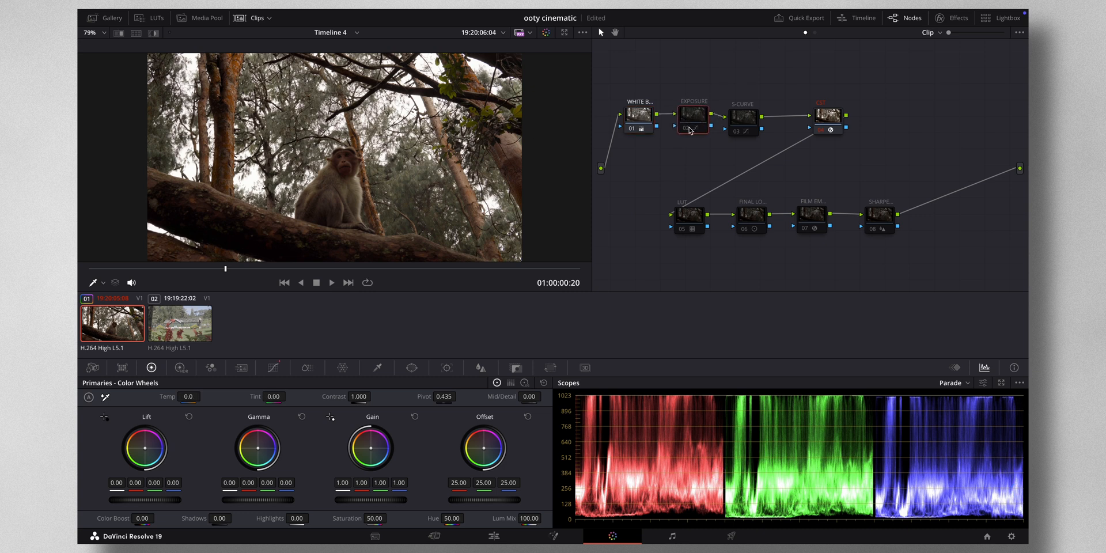
{"action": "left_click", "coordinate": [693, 115]}
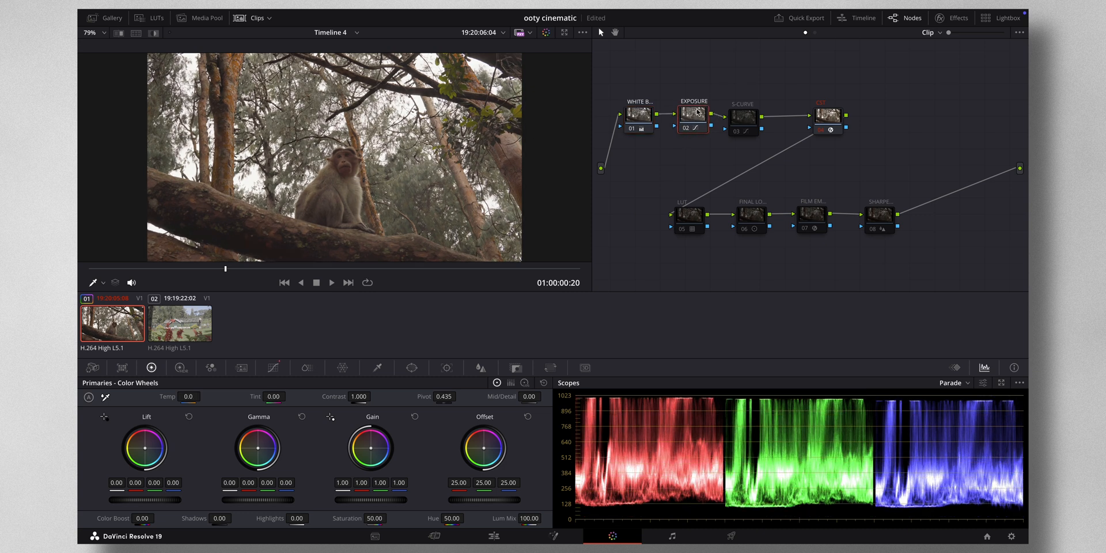
{"action": "left_click", "coordinate": [952, 383]}
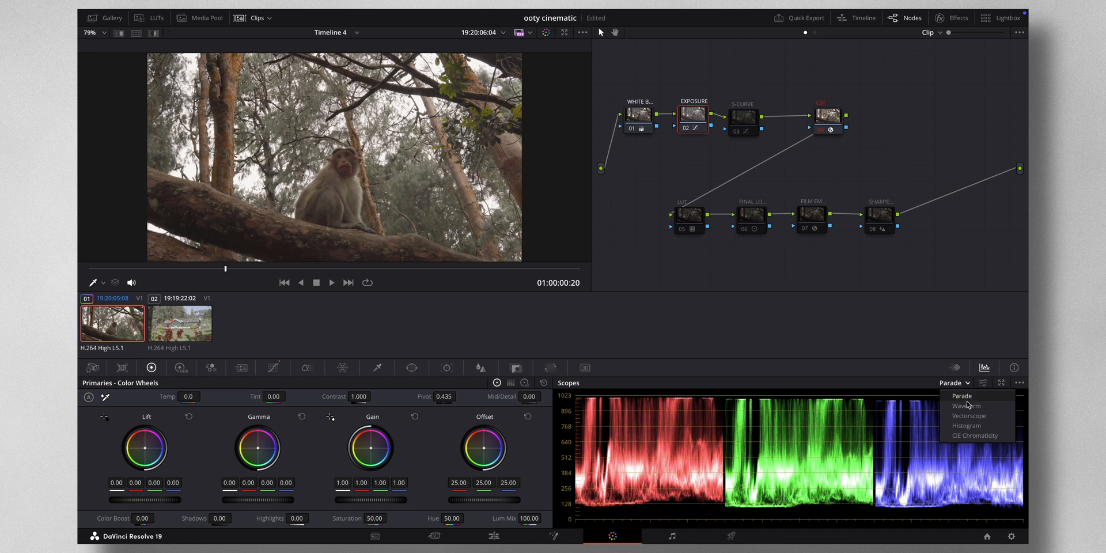
{"action": "left_click", "coordinate": [965, 405]}
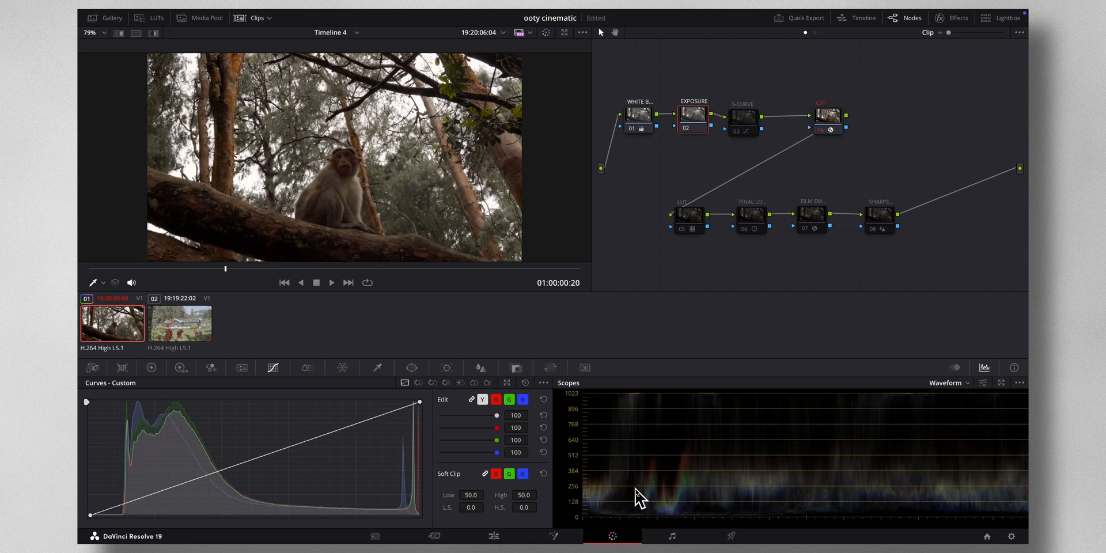
{"action": "mouse_move", "coordinate": [639, 399]}
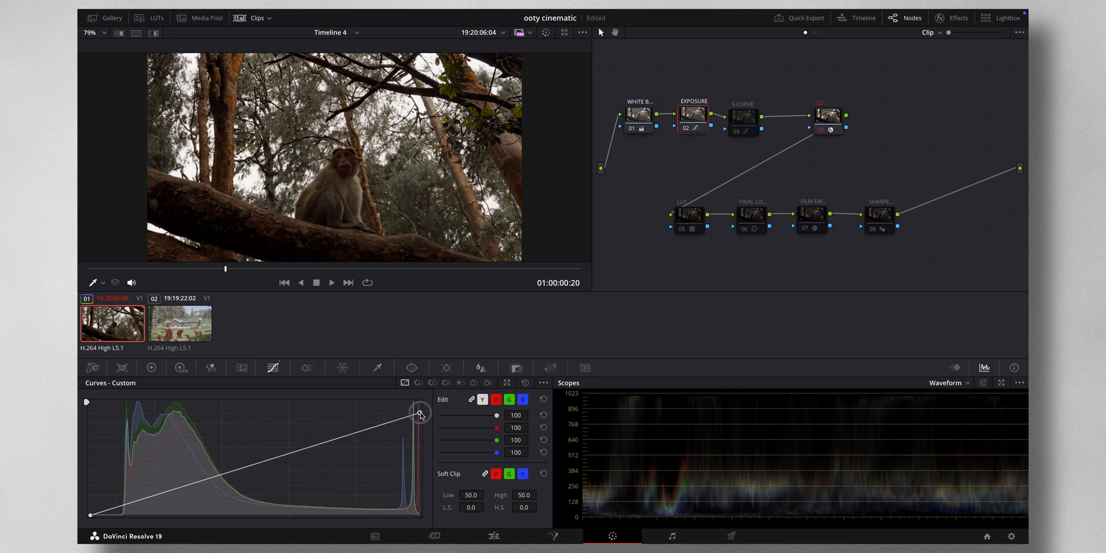
Lower the curve's highlight end and add a midtone point to shape exposure
{"action": "left_click_drag", "start_coordinate": [420, 412], "coordinate": [316, 401]}
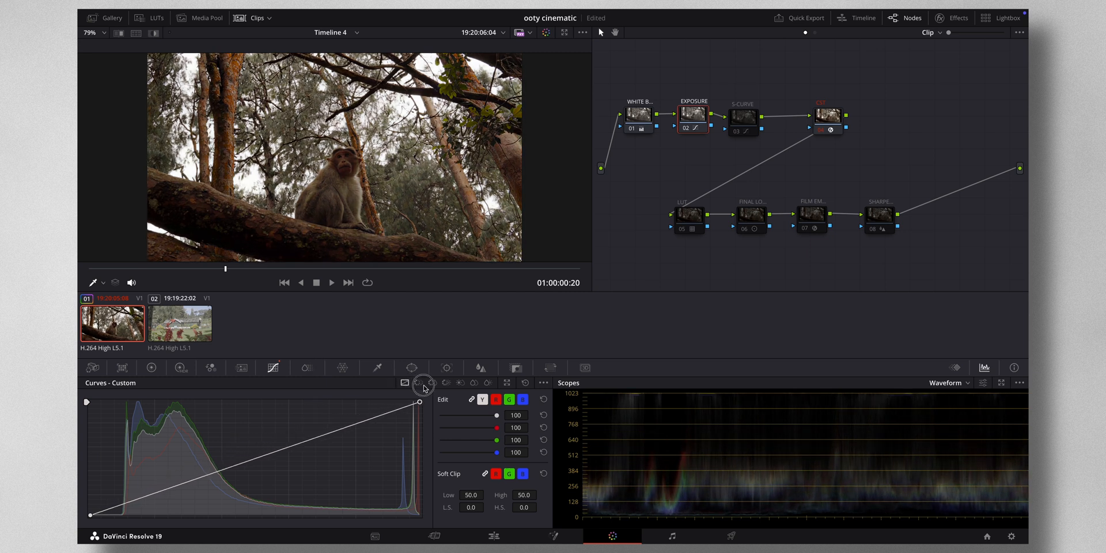
{"action": "left_click_drag", "start_coordinate": [420, 401], "coordinate": [421, 409]}
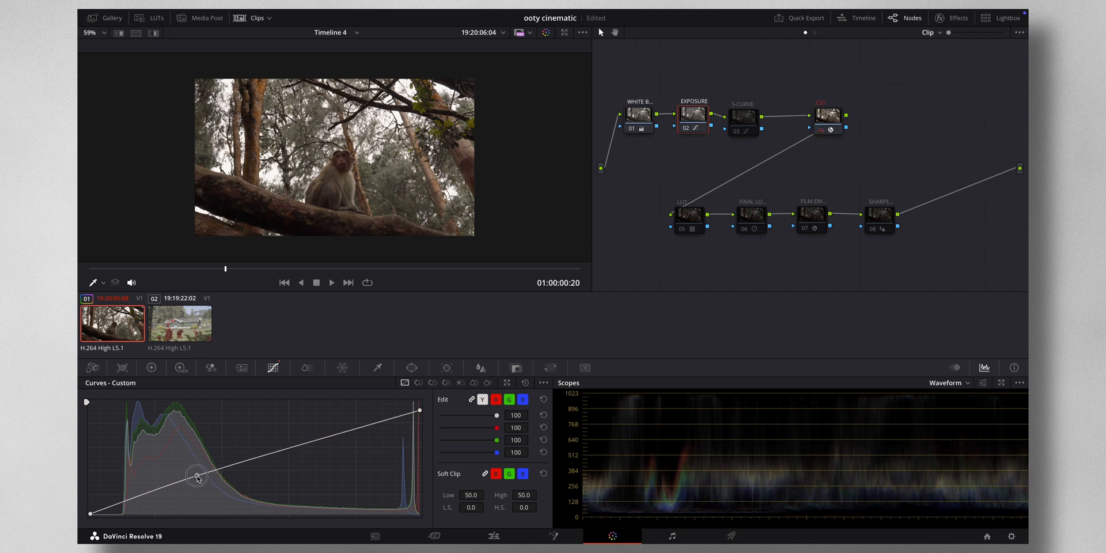
{"action": "left_click_drag", "start_coordinate": [198, 478], "coordinate": [202, 471]}
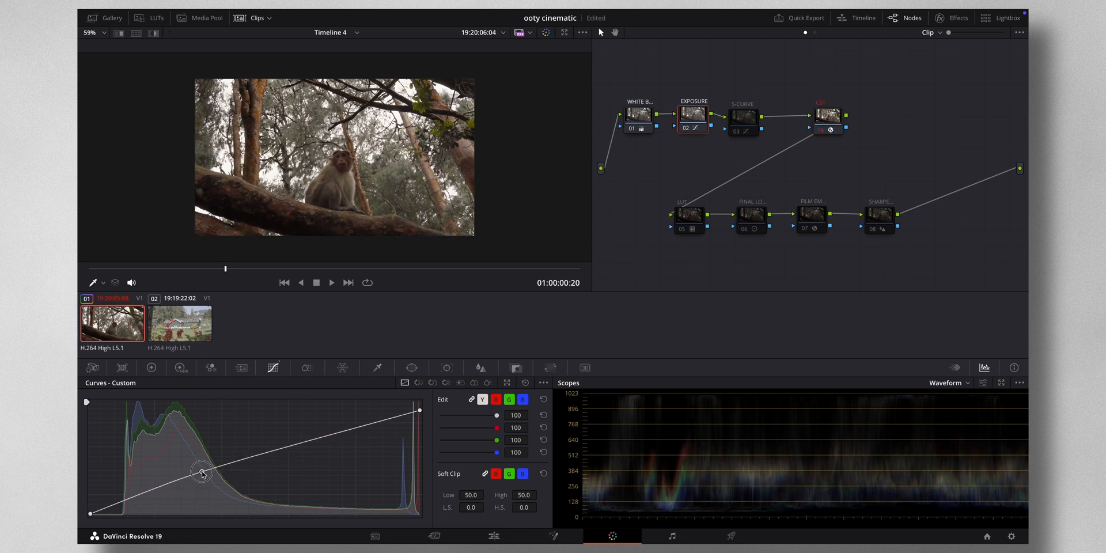
{"action": "left_click_drag", "start_coordinate": [203, 472], "coordinate": [197, 476]}
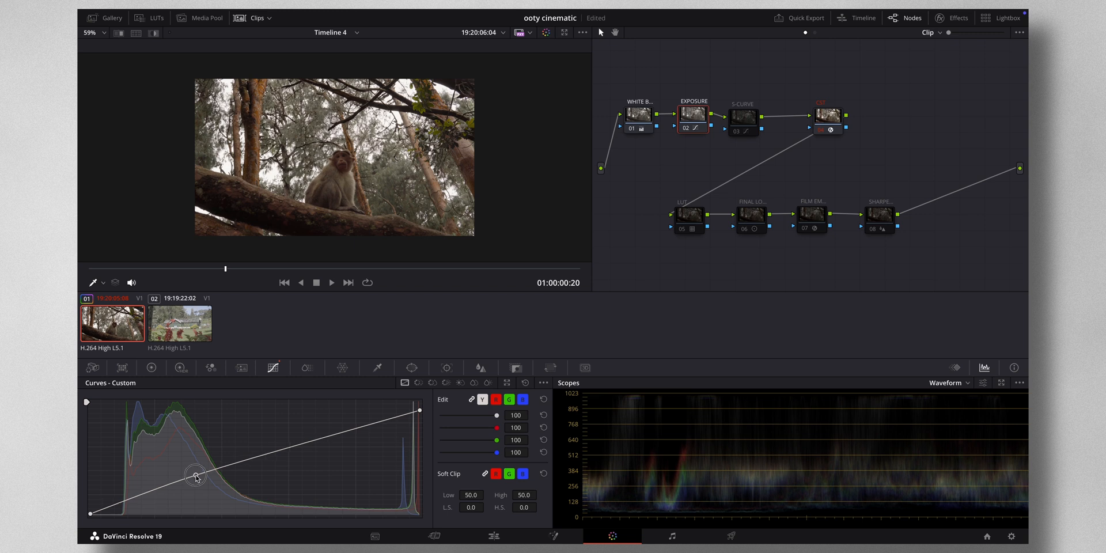
{"action": "mouse_move", "coordinate": [365, 291]}
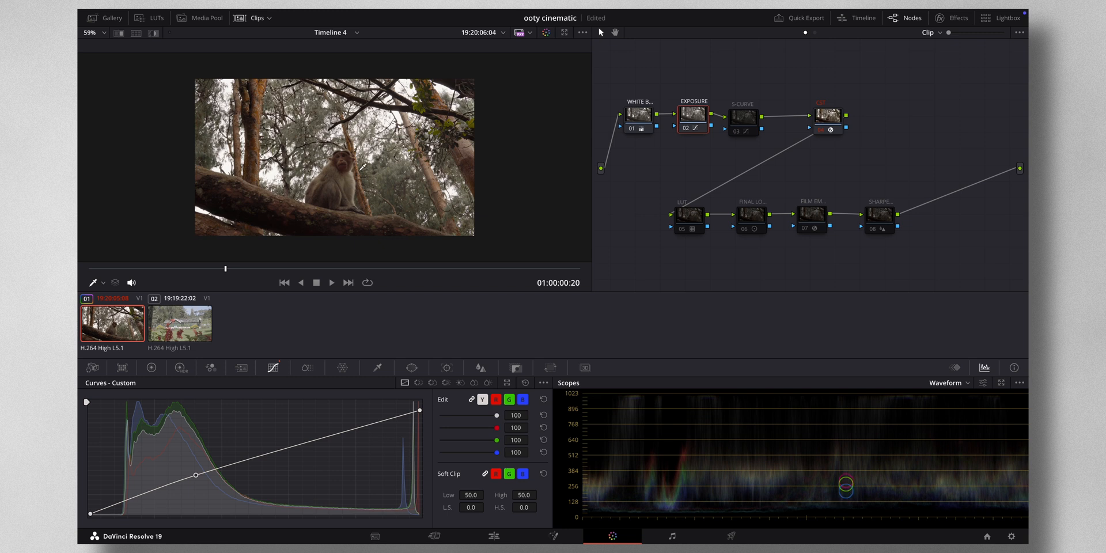
{"action": "left_click", "coordinate": [743, 120]}
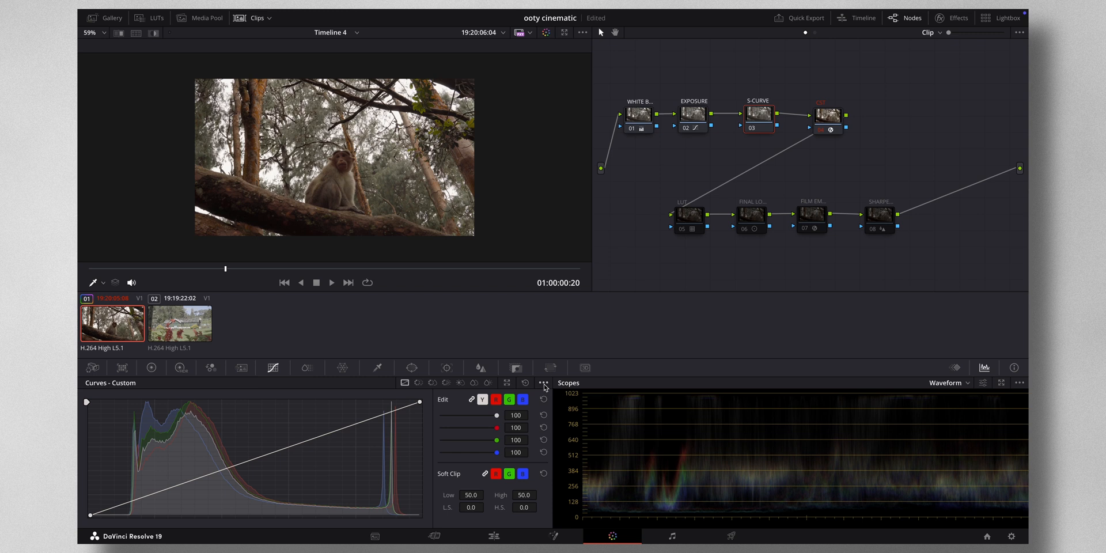
Enable Editable Splines, lower the curve's highlight end and add a shadow point
{"action": "left_click", "coordinate": [543, 383]}
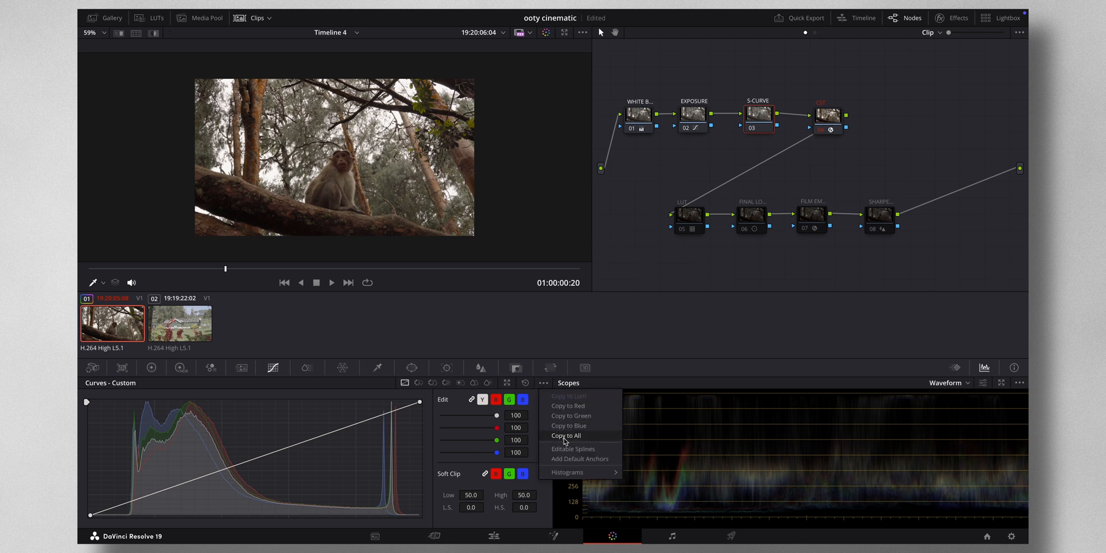
{"action": "left_click", "coordinate": [566, 435]}
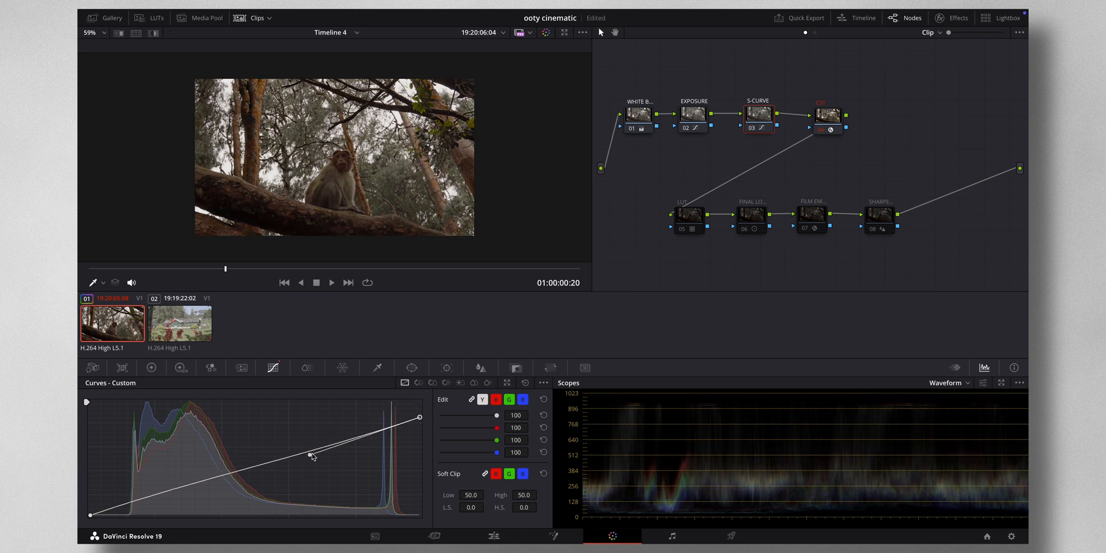
{"action": "left_click_drag", "start_coordinate": [309, 454], "coordinate": [318, 427]}
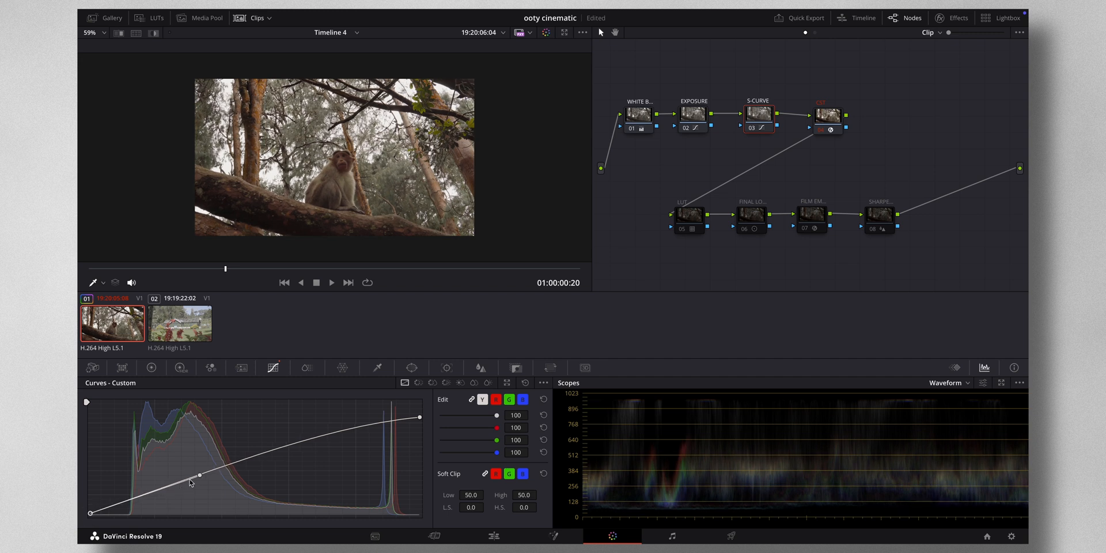
{"action": "left_click_drag", "start_coordinate": [199, 474], "coordinate": [204, 489]}
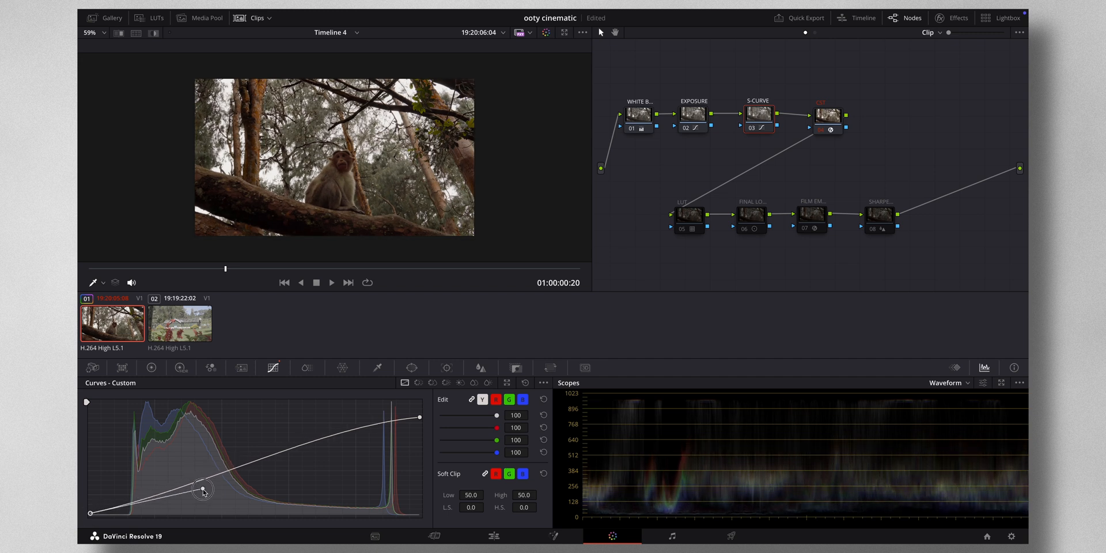
{"action": "left_click_drag", "start_coordinate": [202, 489], "coordinate": [205, 491]}
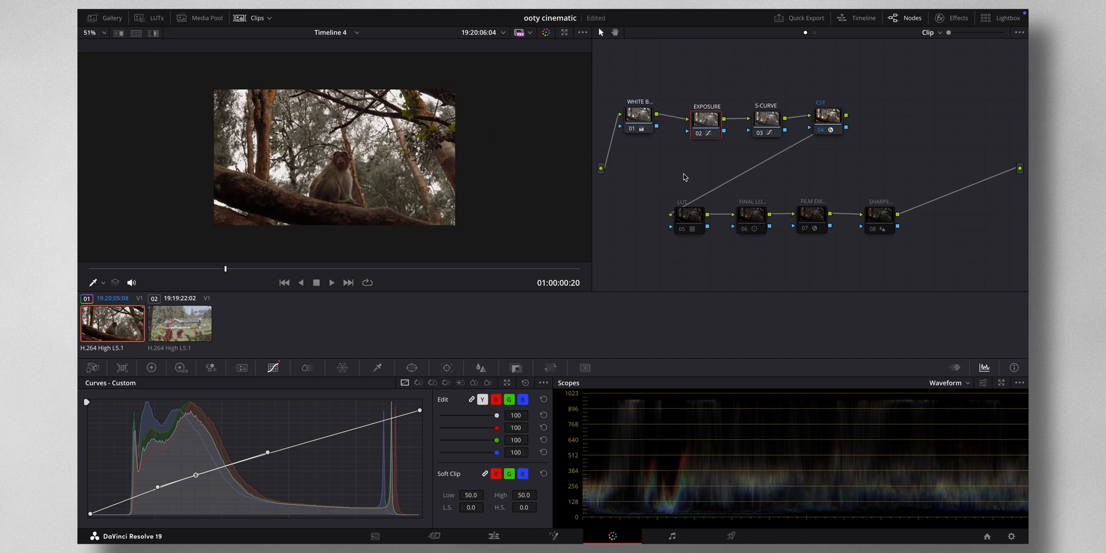
{"action": "mouse_move", "coordinate": [690, 216]}
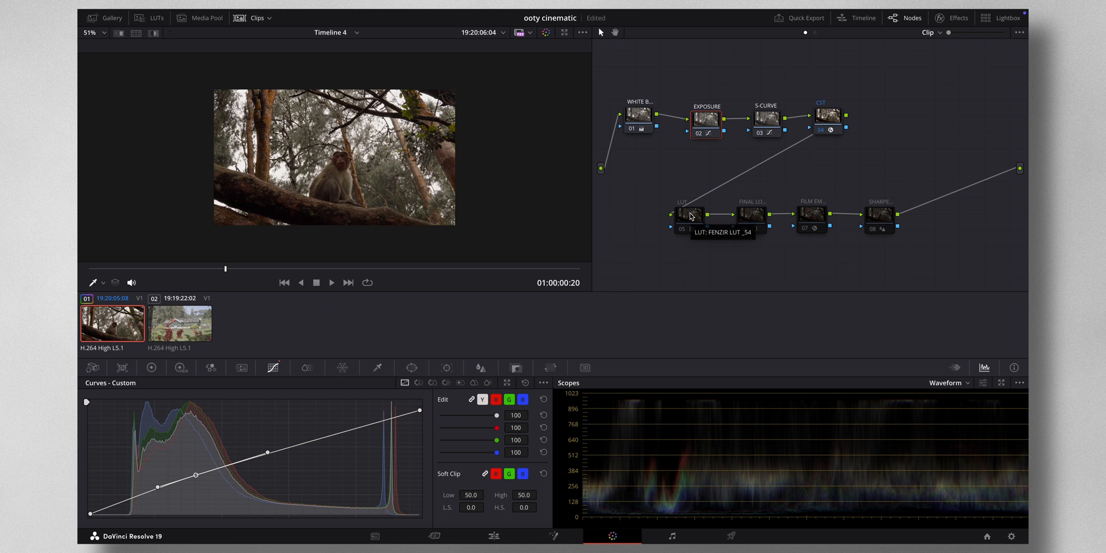
{"action": "mouse_move", "coordinate": [693, 216]}
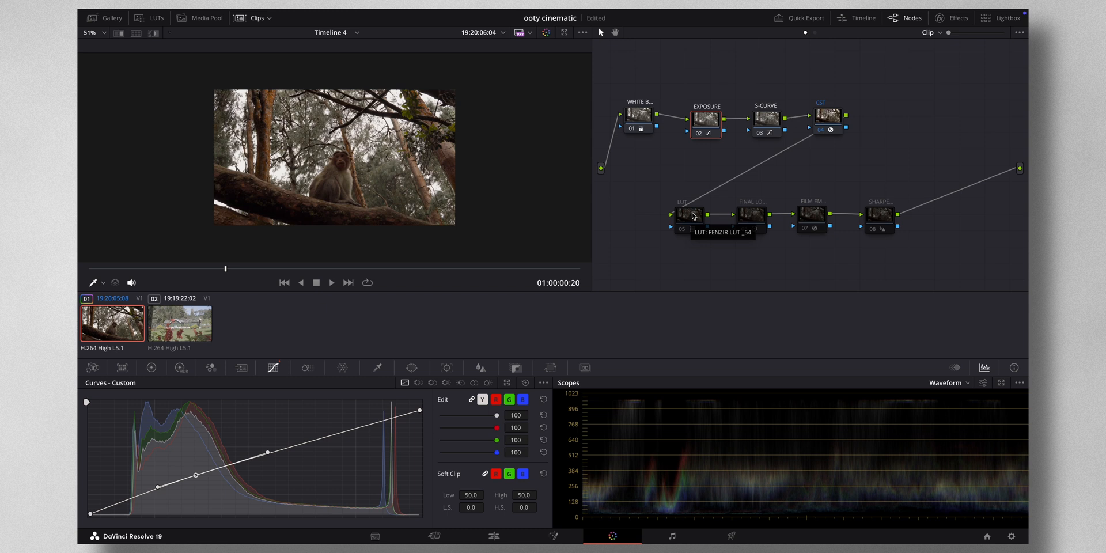
{"action": "mouse_move", "coordinate": [697, 187]}
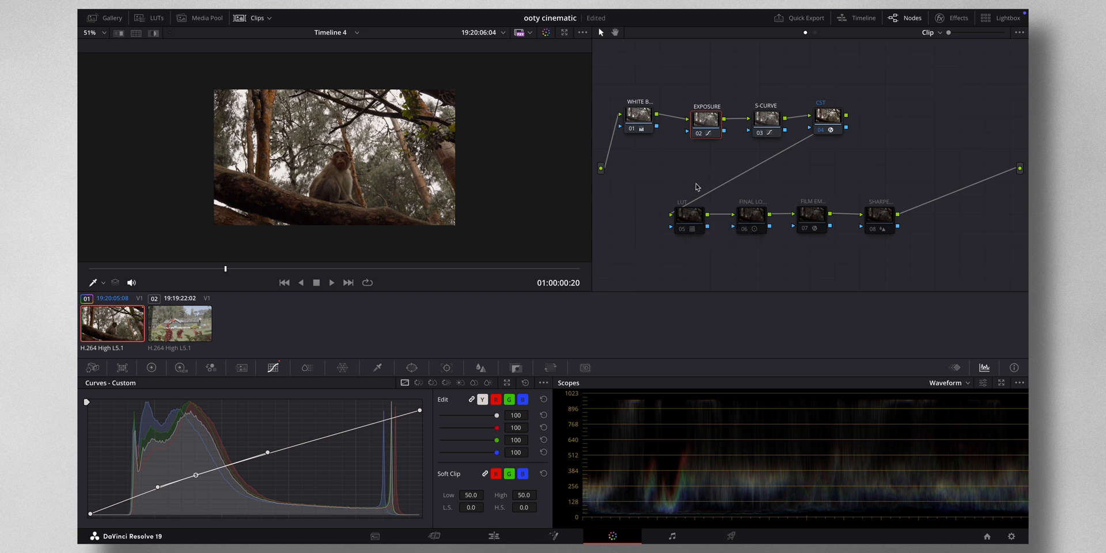
{"action": "mouse_move", "coordinate": [763, 234]}
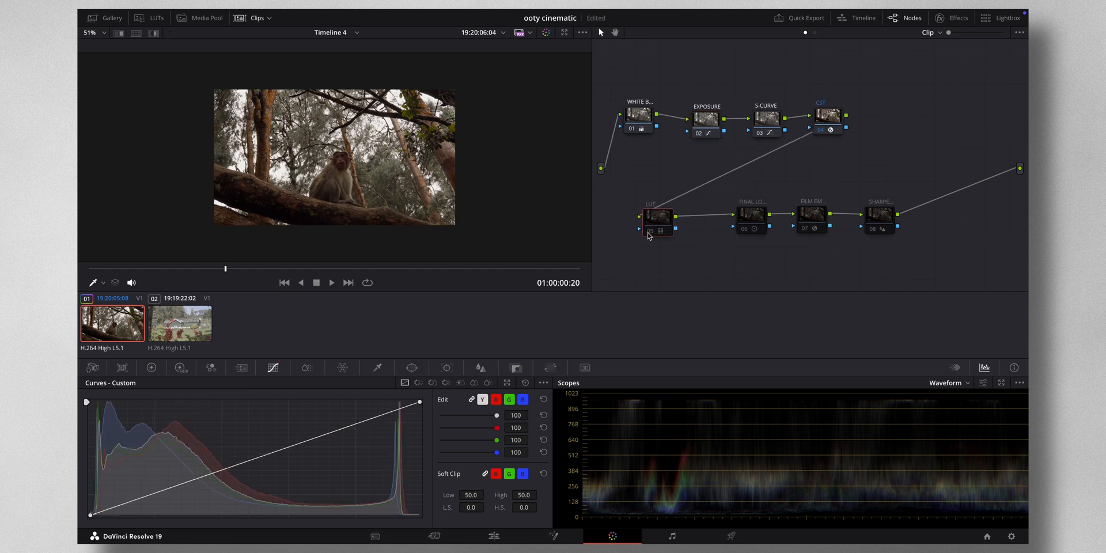
Enable LUT node 05 for a warmer, higher-contrast look on the monkey shot
{"action": "left_click", "coordinate": [657, 218]}
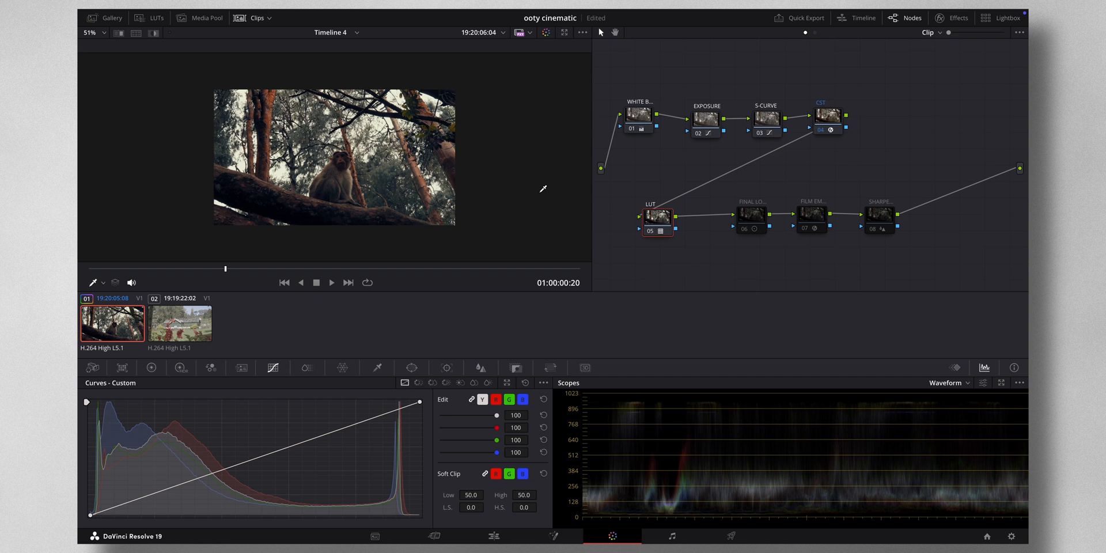
{"action": "mouse_move", "coordinate": [648, 231]}
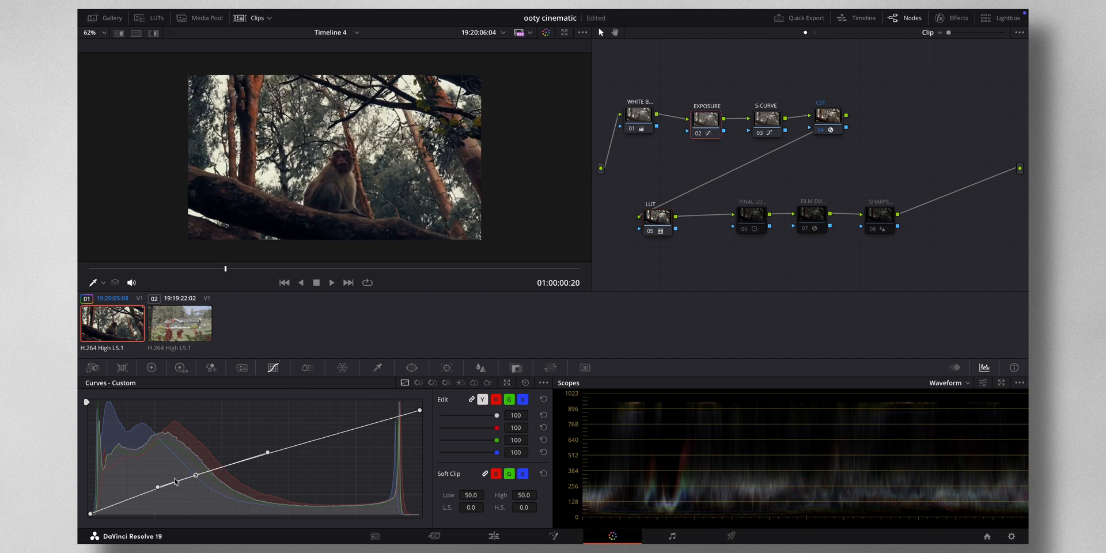
{"action": "left_click", "coordinate": [542, 383]}
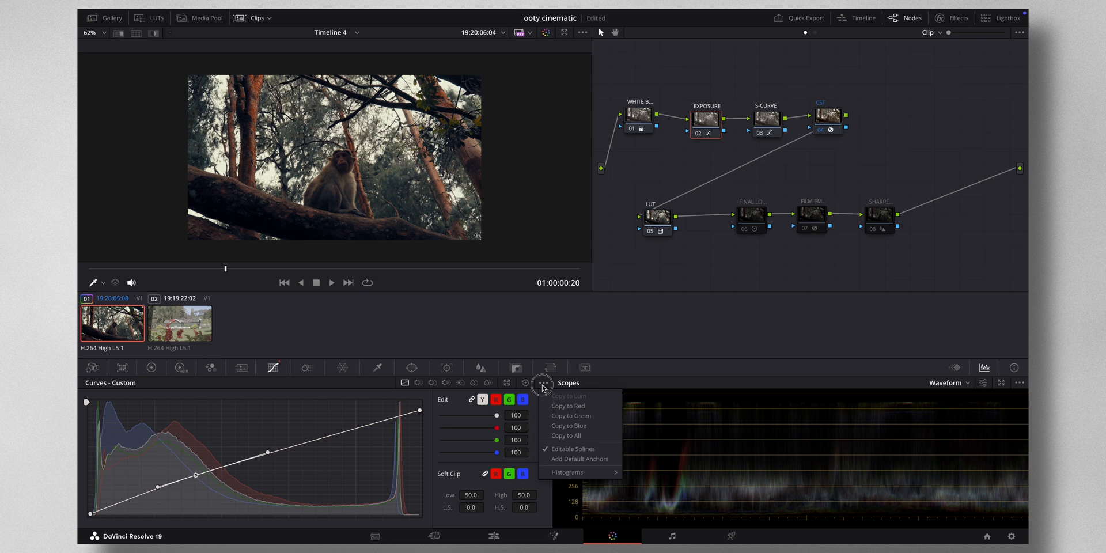
{"action": "left_click", "coordinate": [195, 492]}
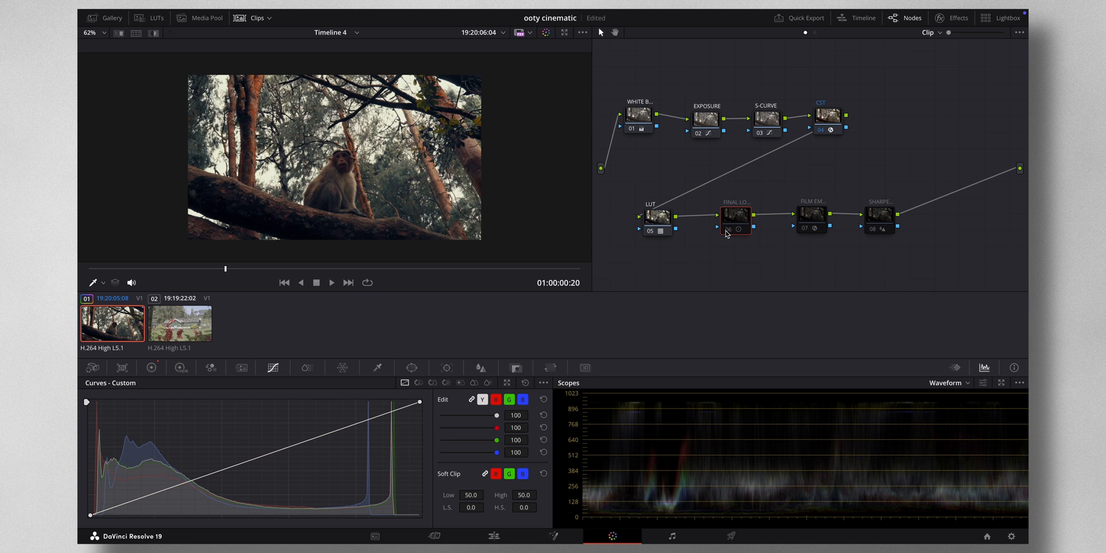
Enable node 06 FINAL LOOK, show its color wheels, and switch scopes to Vectorscope
{"action": "left_click", "coordinate": [734, 218]}
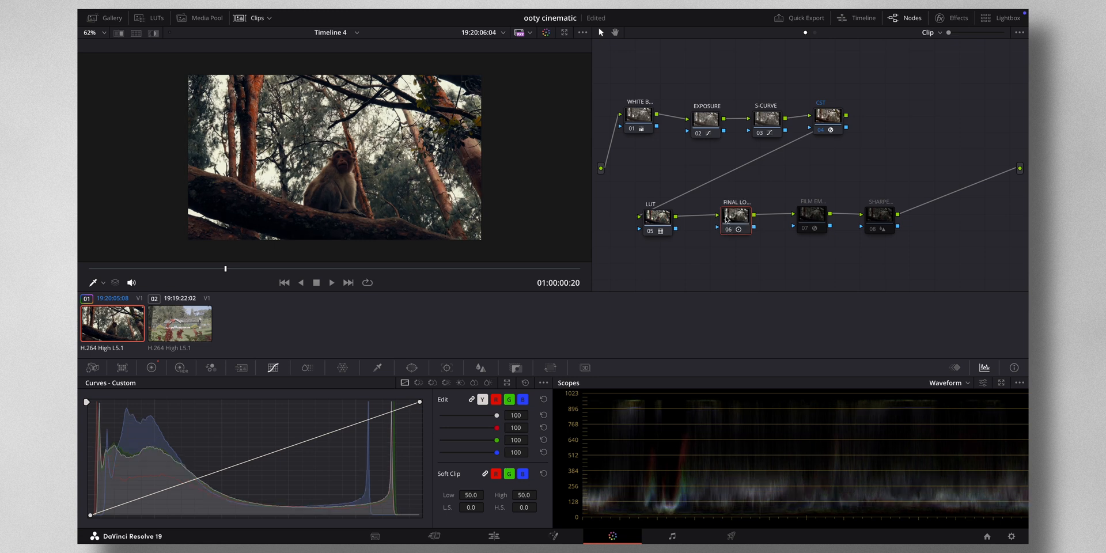
{"action": "mouse_move", "coordinate": [463, 345]}
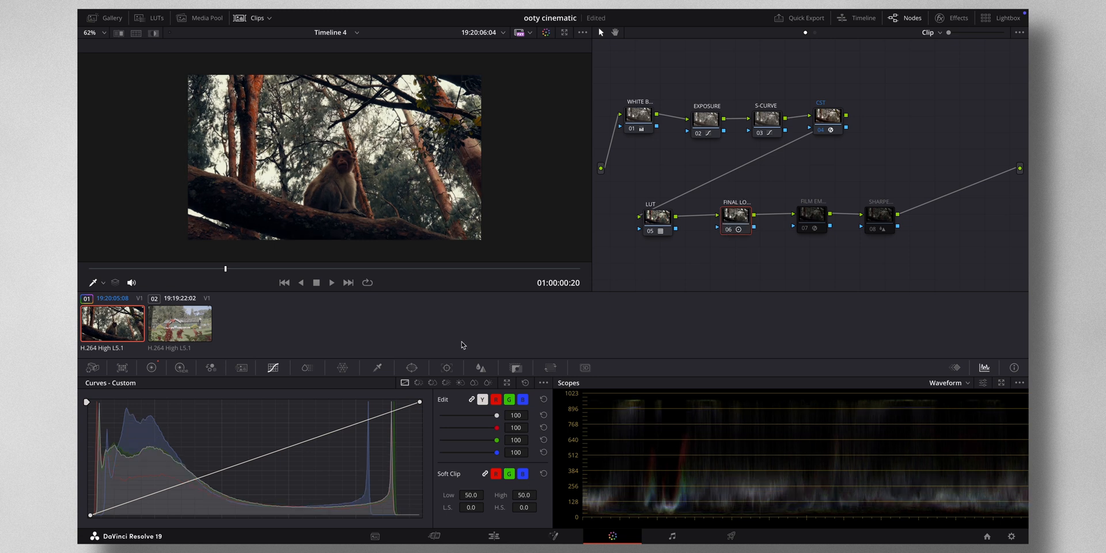
{"action": "mouse_move", "coordinate": [739, 225]}
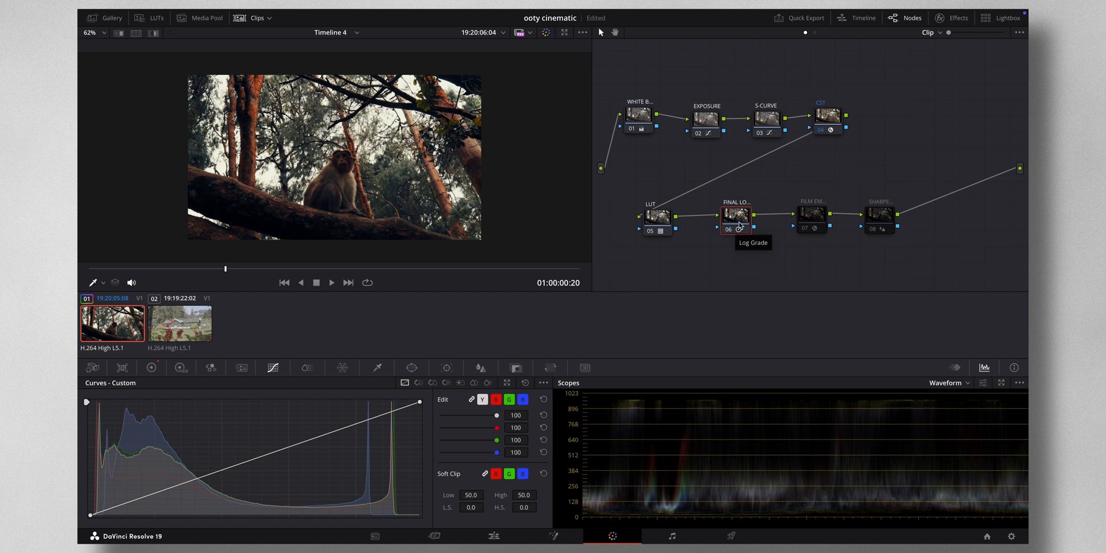
{"action": "left_click", "coordinate": [151, 368]}
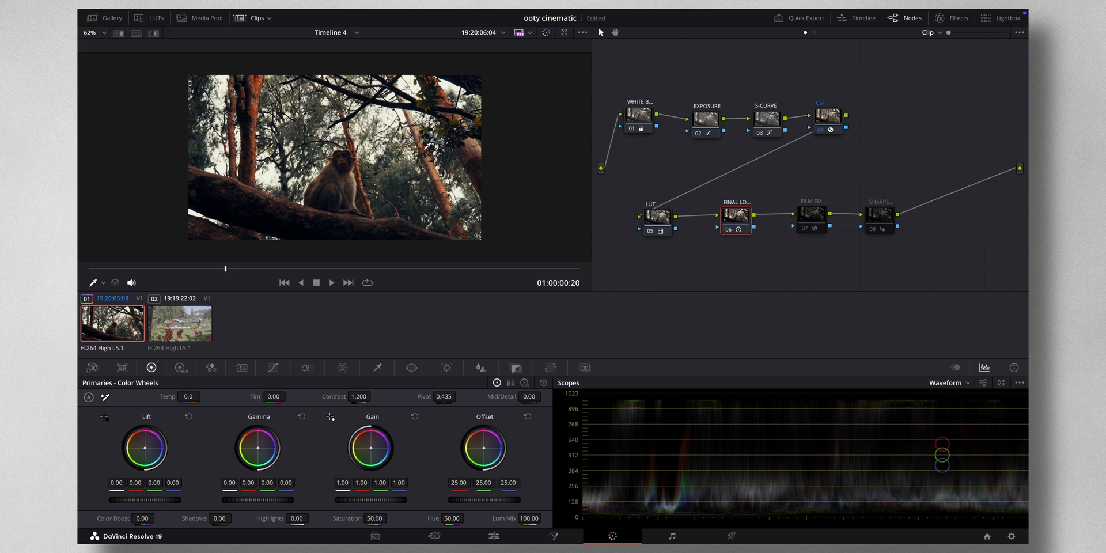
{"action": "left_click", "coordinate": [731, 214]}
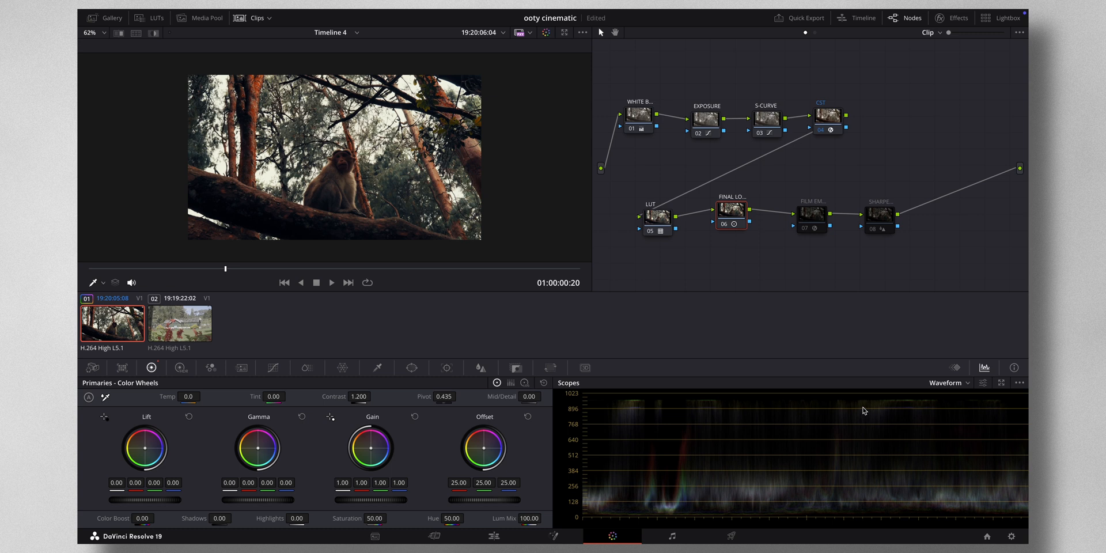
{"action": "left_click", "coordinate": [947, 382]}
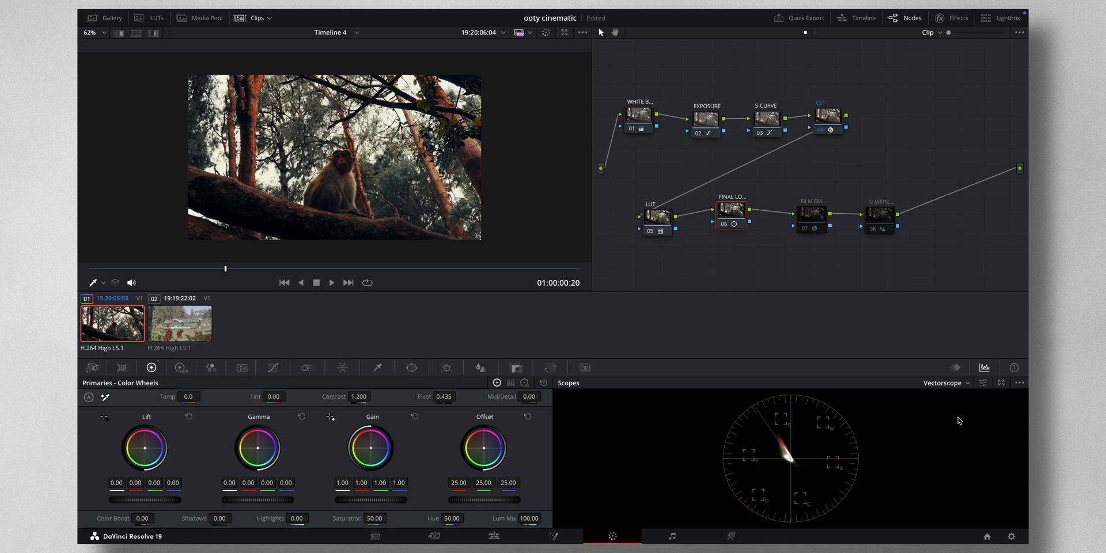
{"action": "mouse_move", "coordinate": [982, 383]}
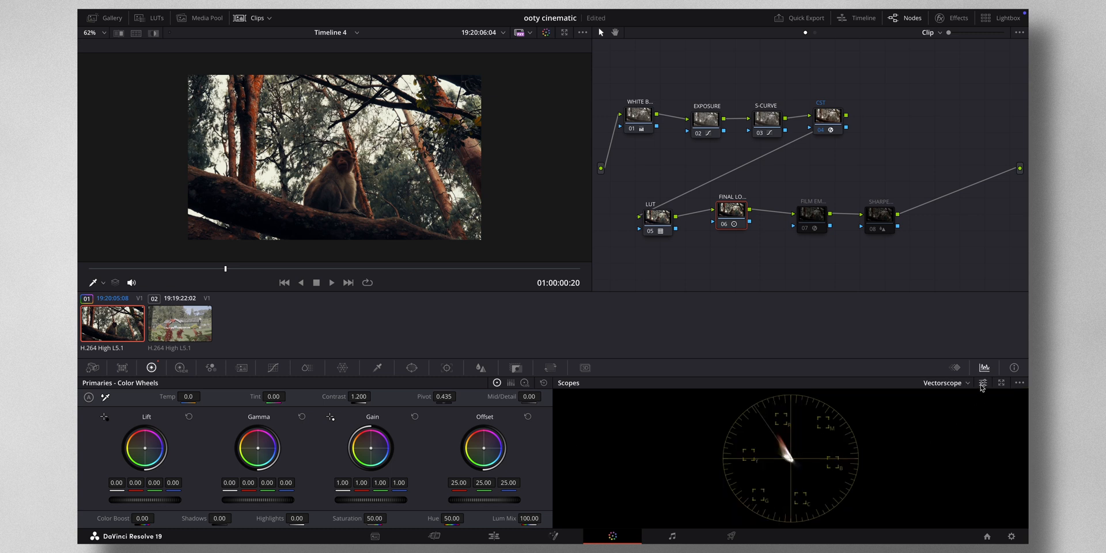
{"action": "left_click", "coordinate": [982, 383]}
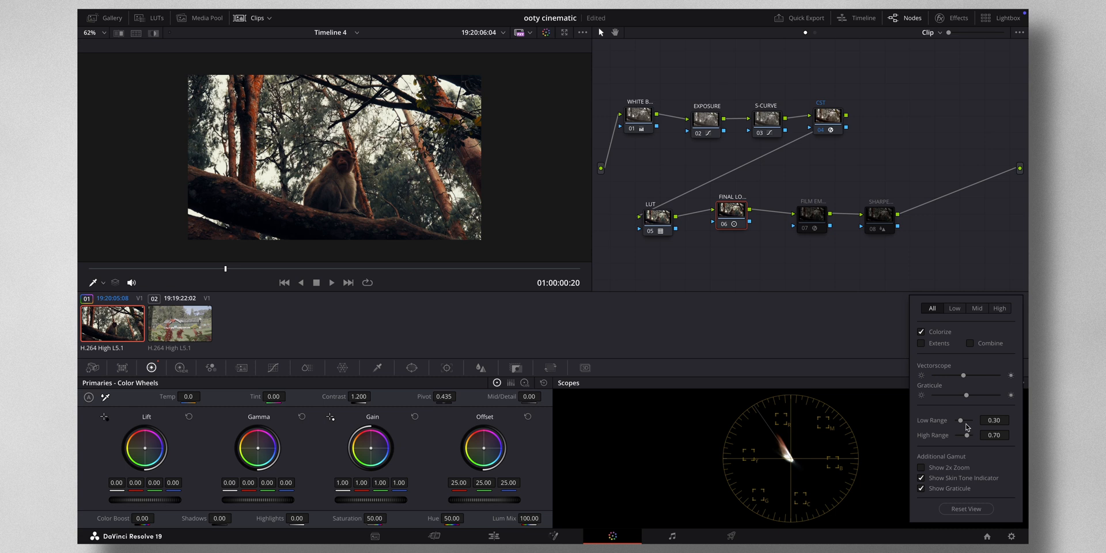
{"action": "left_click", "coordinate": [919, 488]}
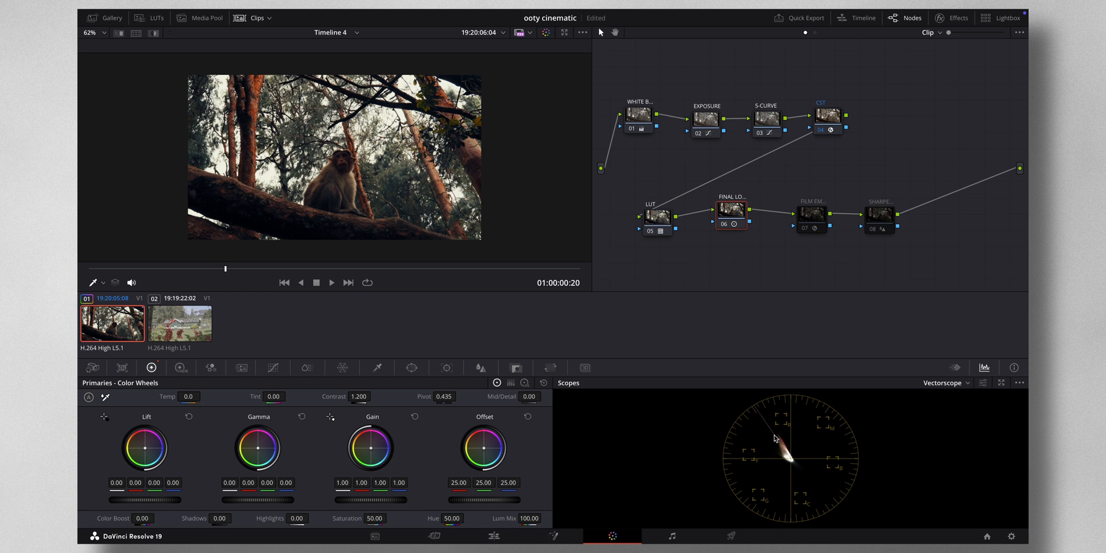
{"action": "mouse_move", "coordinate": [782, 443]}
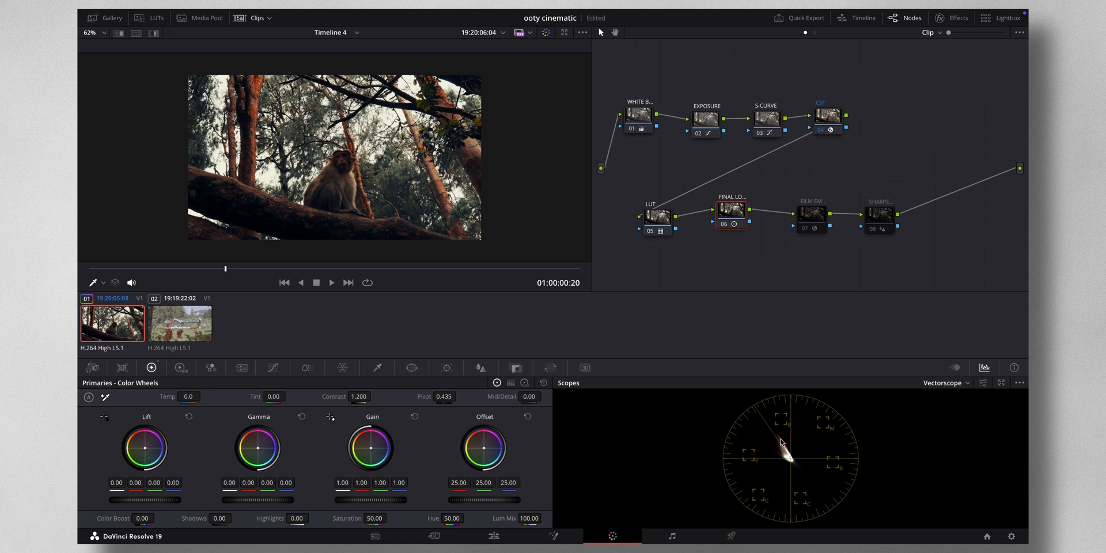
{"action": "mouse_move", "coordinate": [779, 448]}
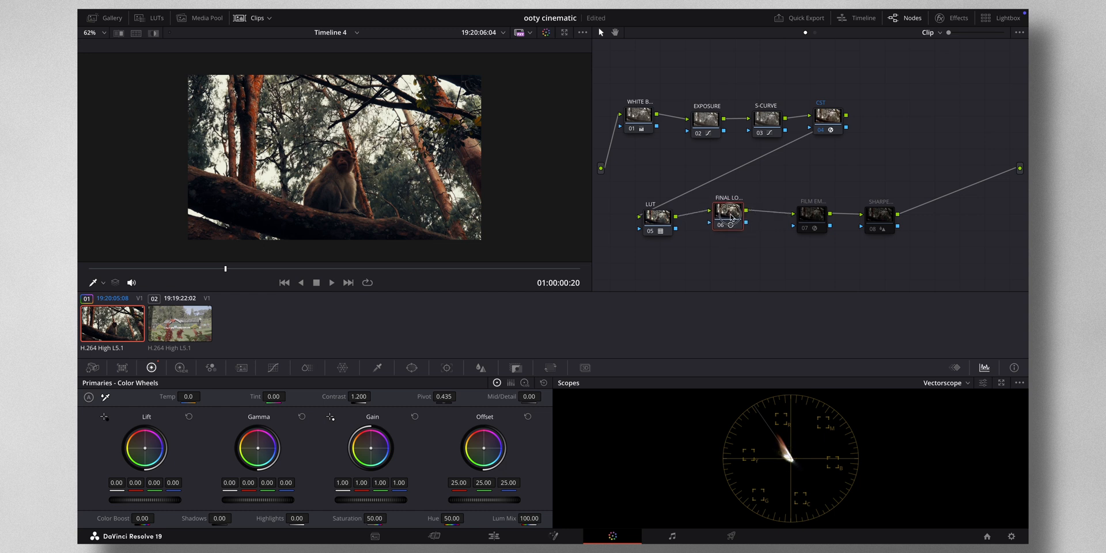
{"action": "left_click", "coordinate": [799, 203]}
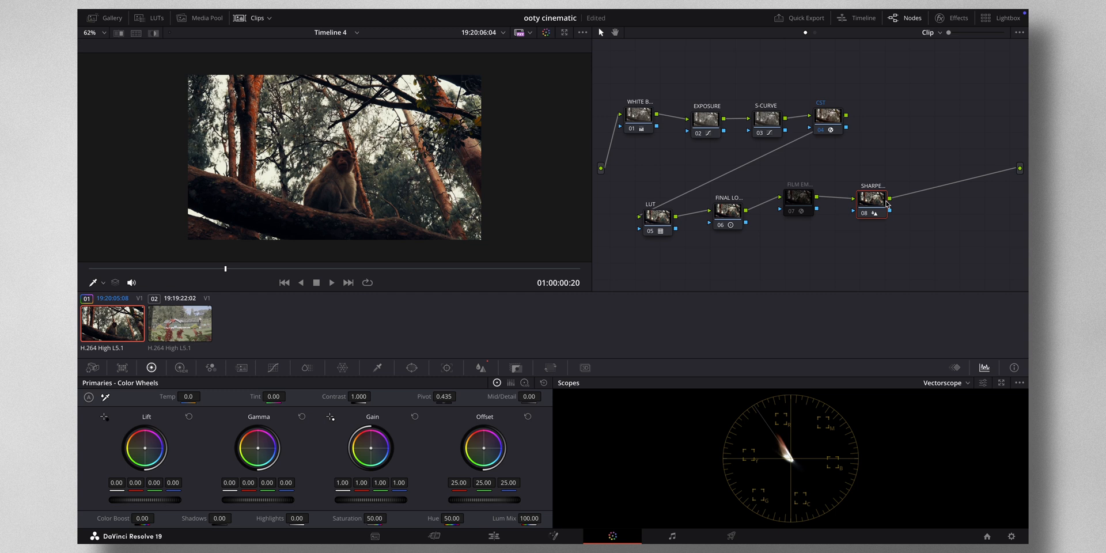
{"action": "mouse_move", "coordinate": [886, 204]}
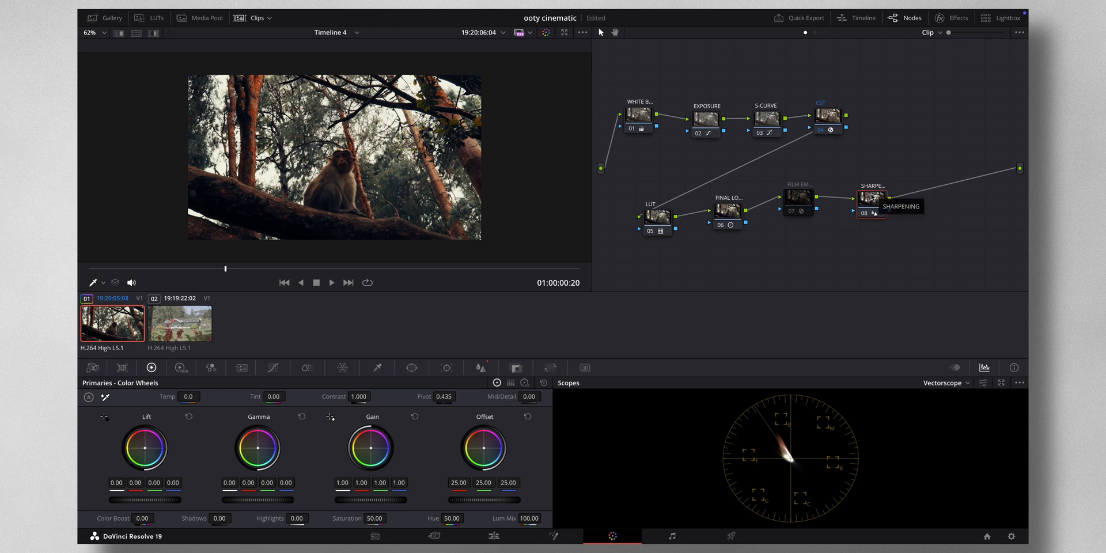
{"action": "mouse_move", "coordinate": [871, 205]}
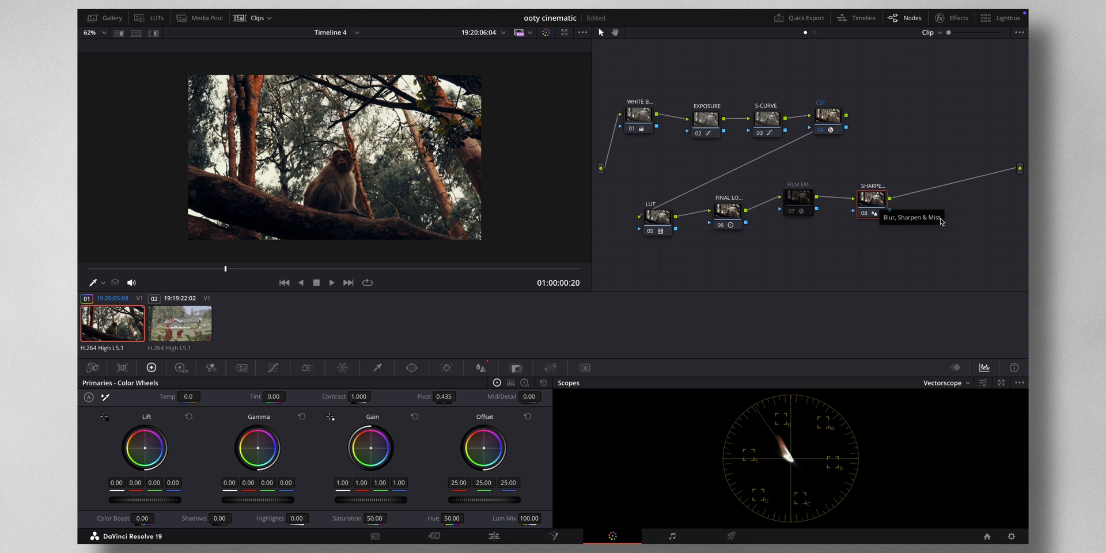
{"action": "mouse_move", "coordinate": [480, 367]}
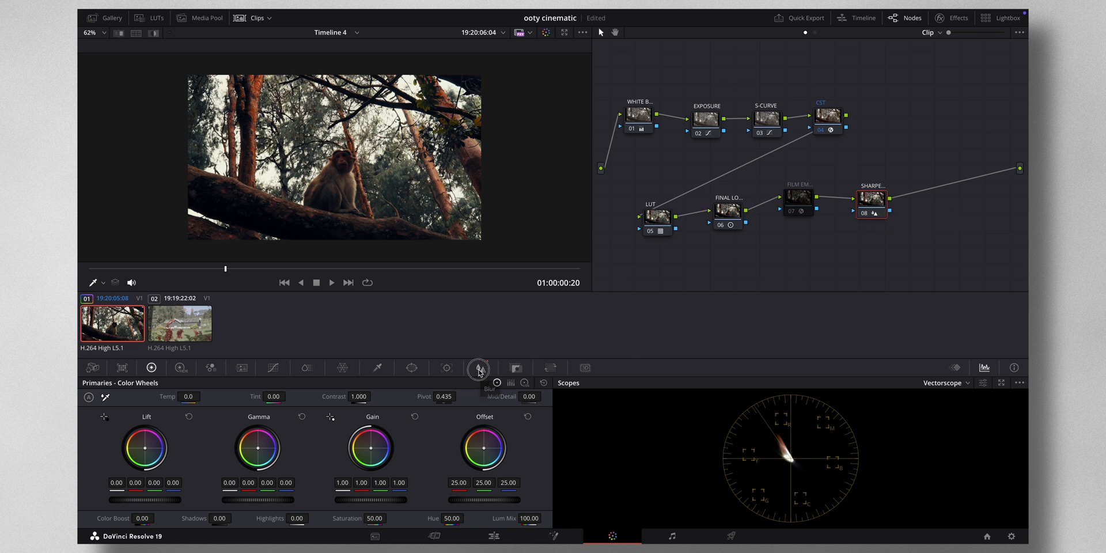
Open the Blur palette and switch it to Sharpen mode at radius 0.50
{"action": "left_click", "coordinate": [481, 367]}
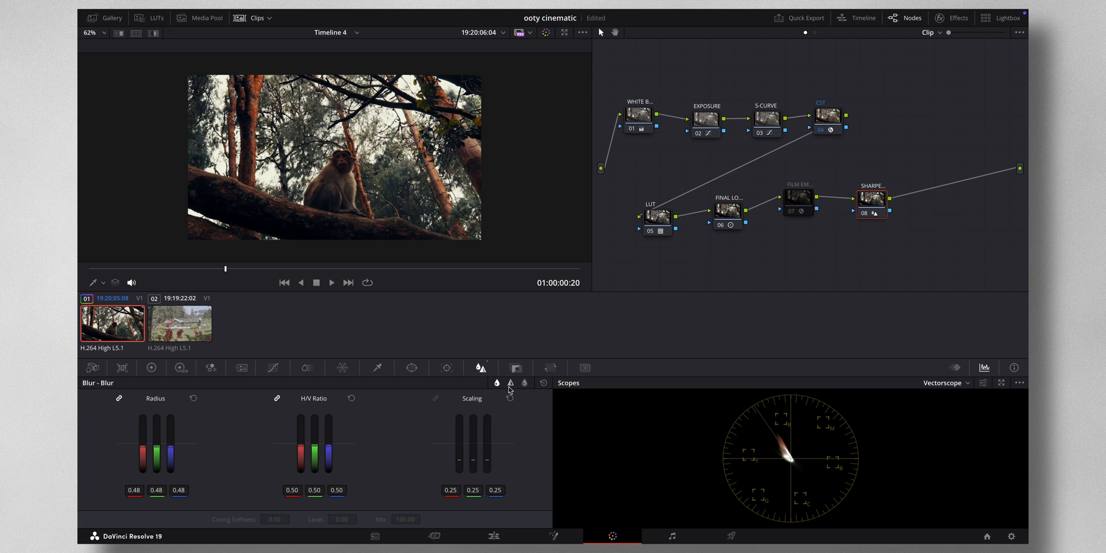
{"action": "mouse_move", "coordinate": [511, 383]}
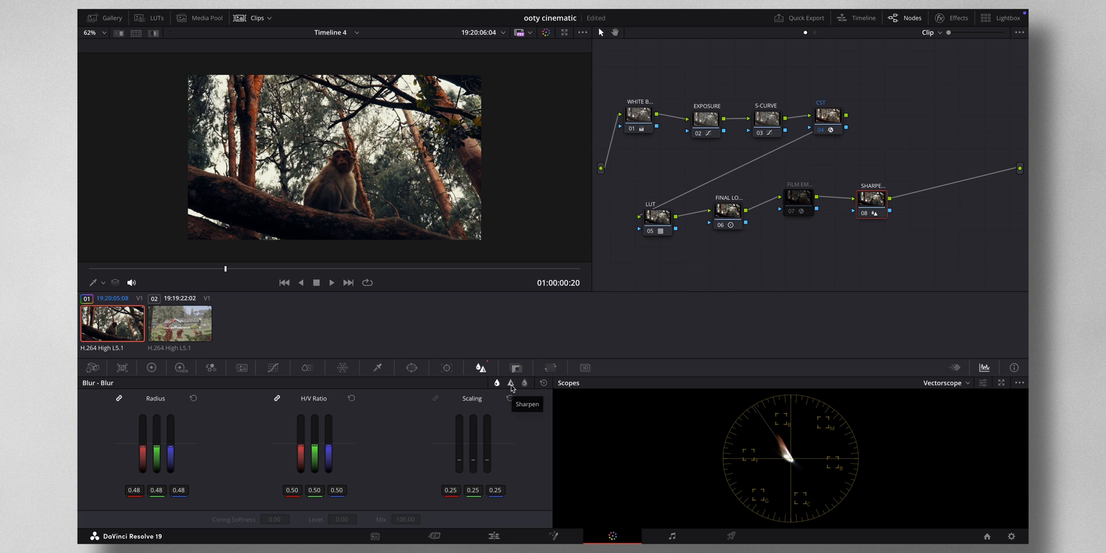
{"action": "left_click", "coordinate": [511, 383]}
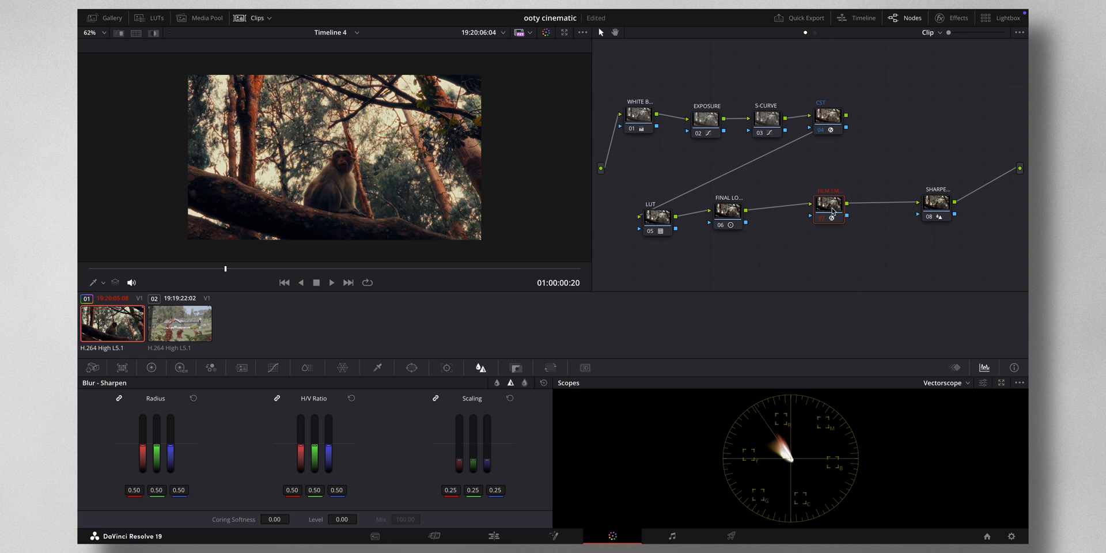
{"action": "mouse_move", "coordinate": [962, 22]}
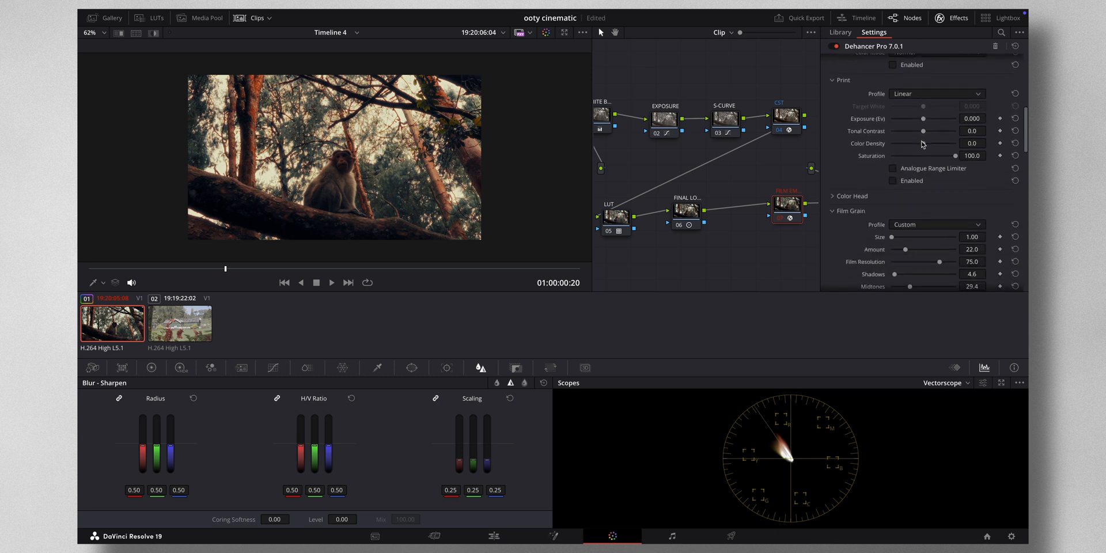
Scroll through Dehancer Pro's Film Grain and Halation settings in Effects Settings
{"action": "scroll", "scroll_direction": "down", "scroll_amount": 3}
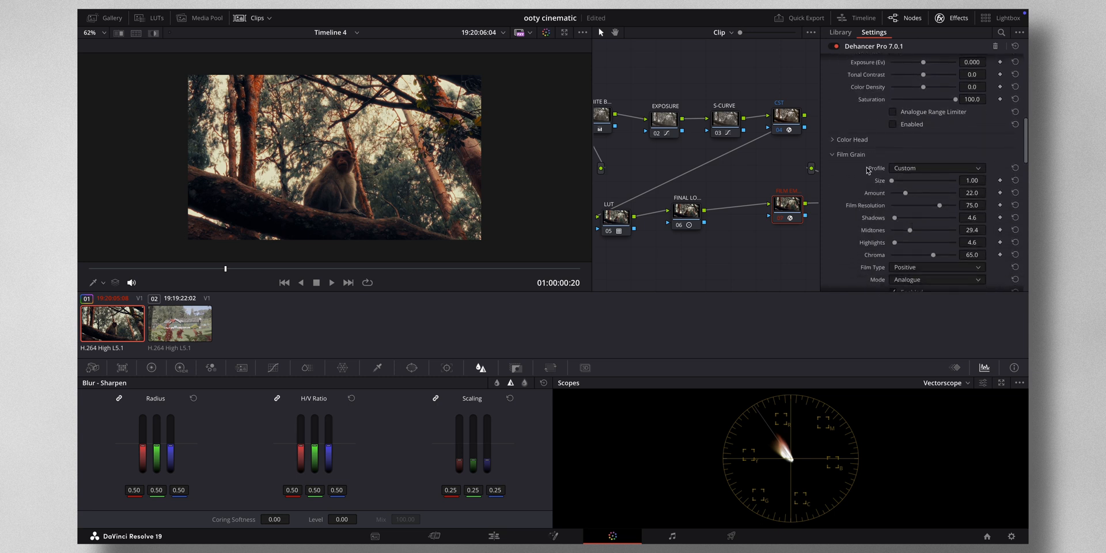
{"action": "scroll", "scroll_direction": "down", "scroll_amount": 3}
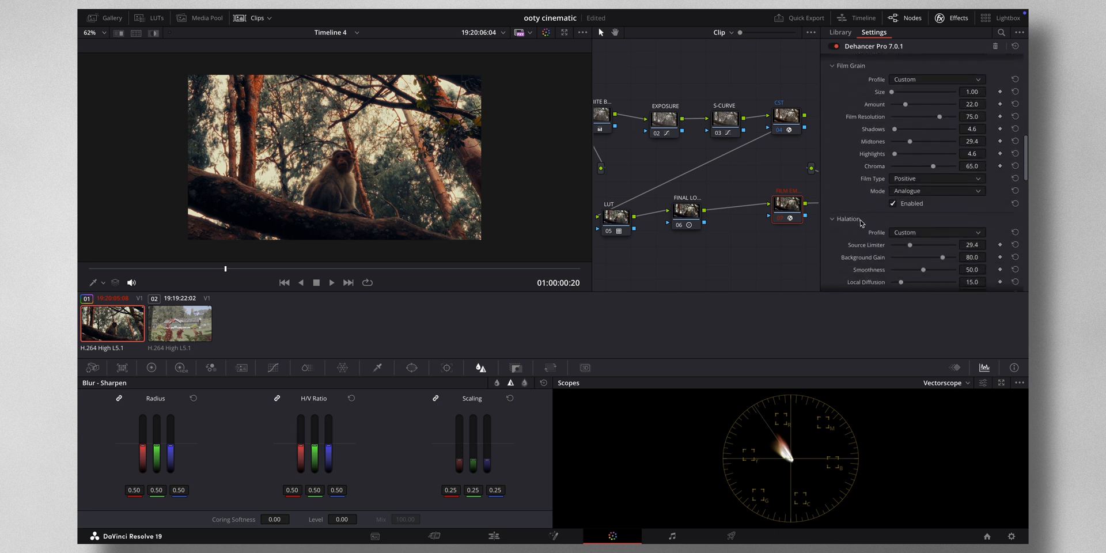
{"action": "scroll", "scroll_direction": "down", "scroll_amount": 3}
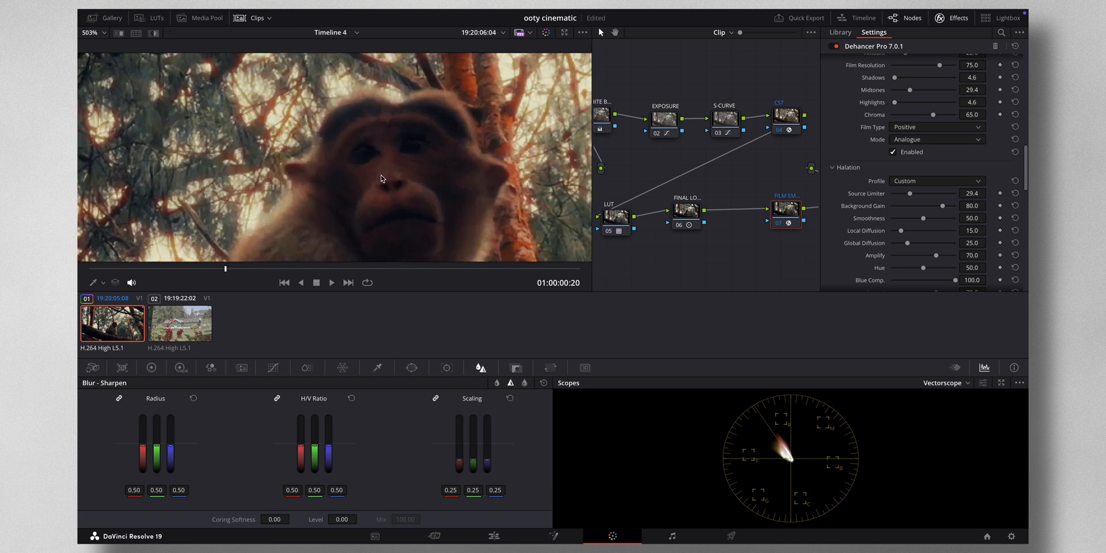
{"action": "mouse_move", "coordinate": [785, 213]}
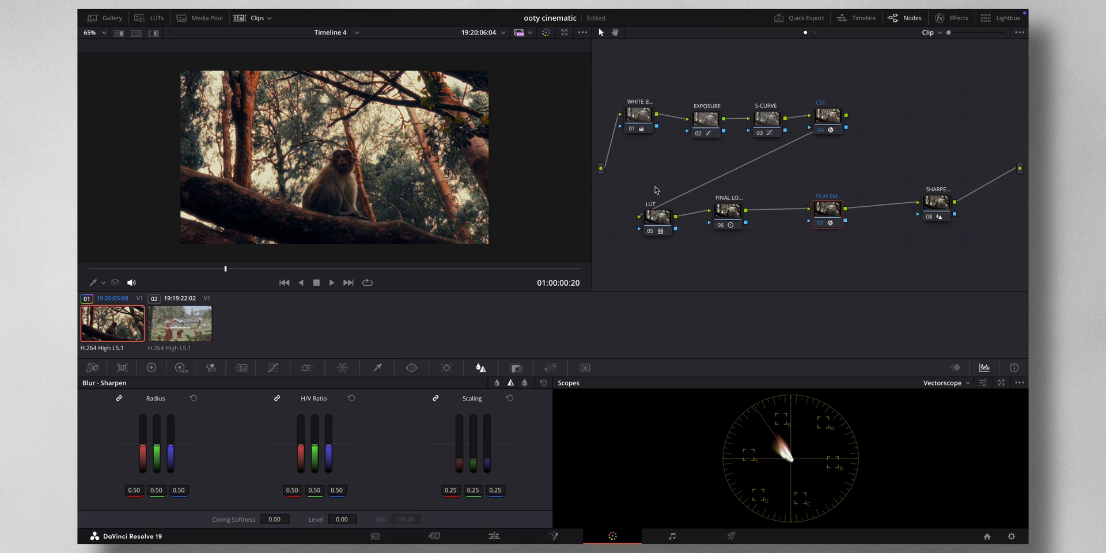
{"action": "mouse_move", "coordinate": [253, 295]}
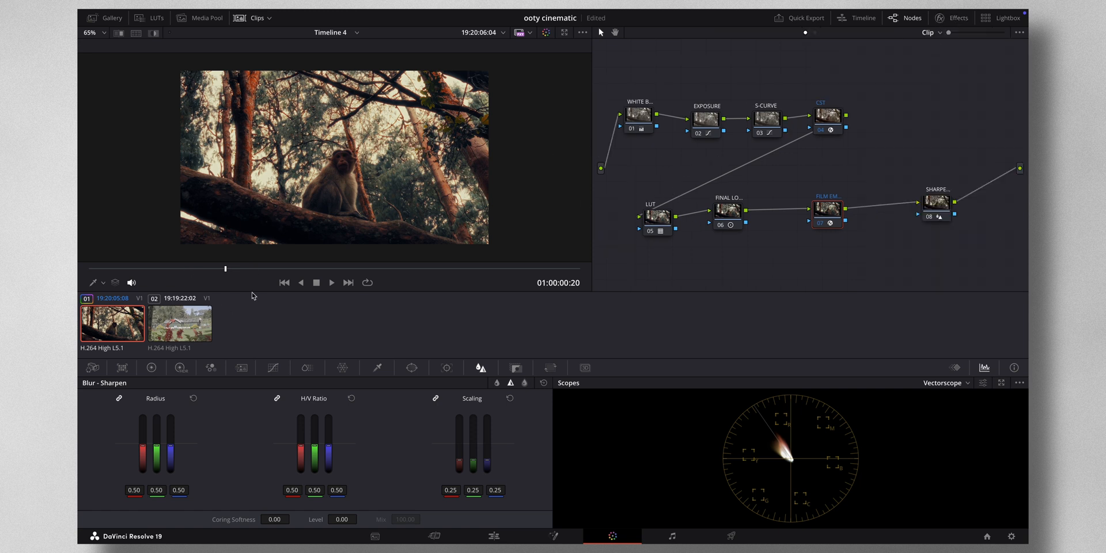
Select the garden clip and append the monkey clip's eight-node graph to it
{"action": "left_click", "coordinate": [180, 323]}
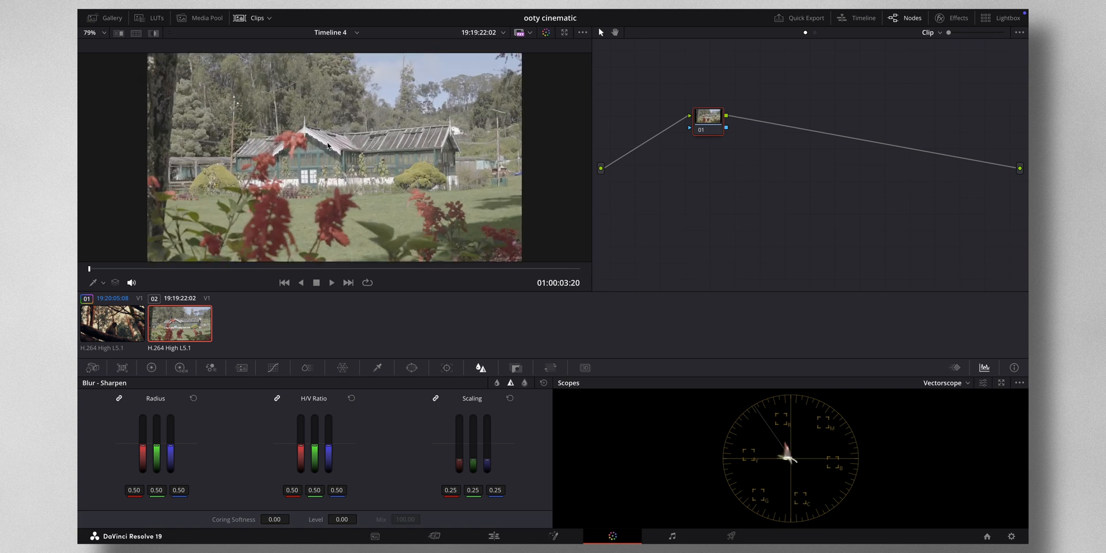
{"action": "right_click", "coordinate": [111, 324]}
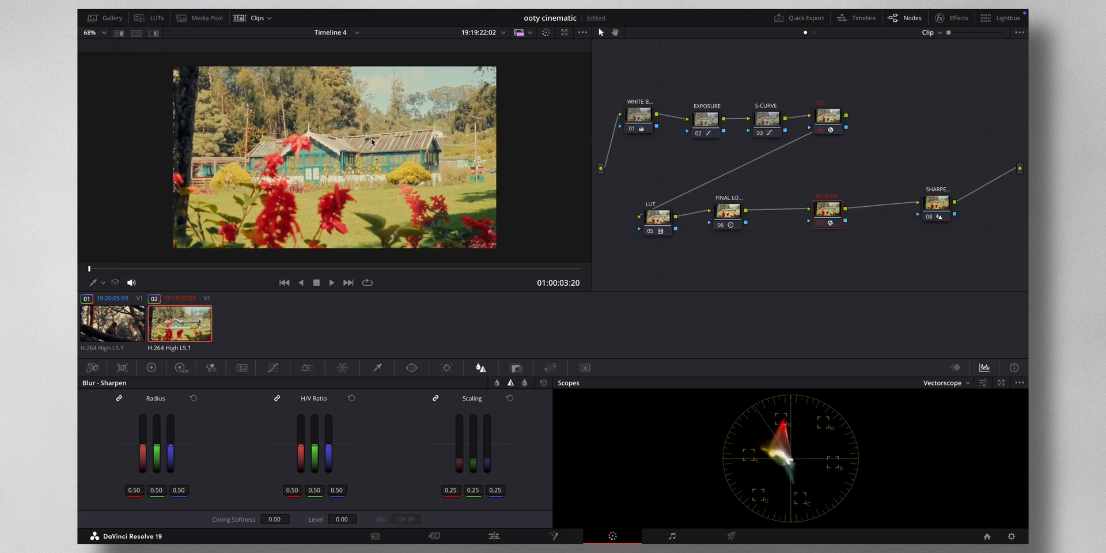
{"action": "mouse_move", "coordinate": [712, 118]}
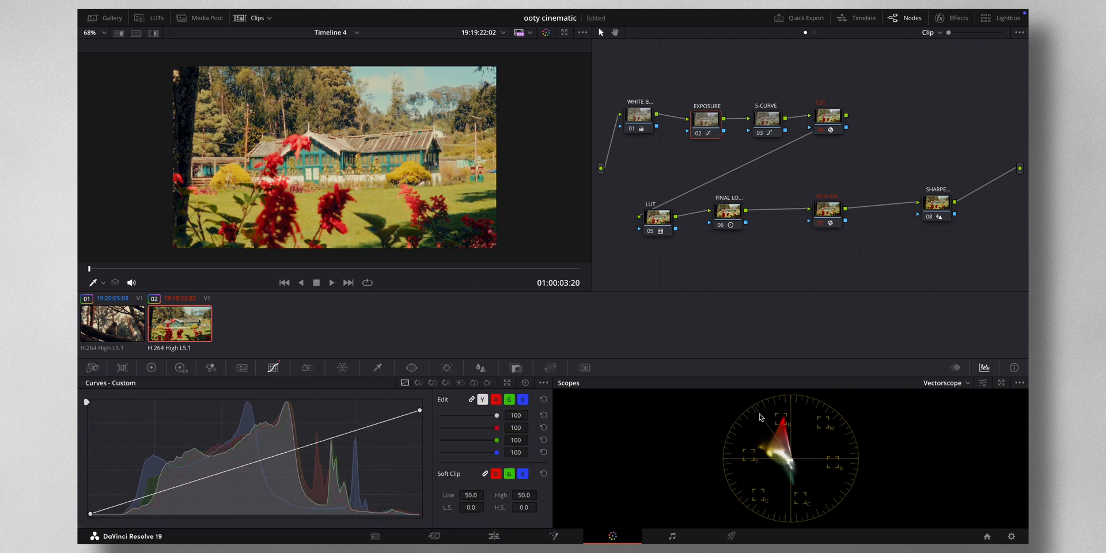
Switch the scope from Vectorscope to Waveform and disable all garden clip nodes
{"action": "left_click", "coordinate": [966, 382]}
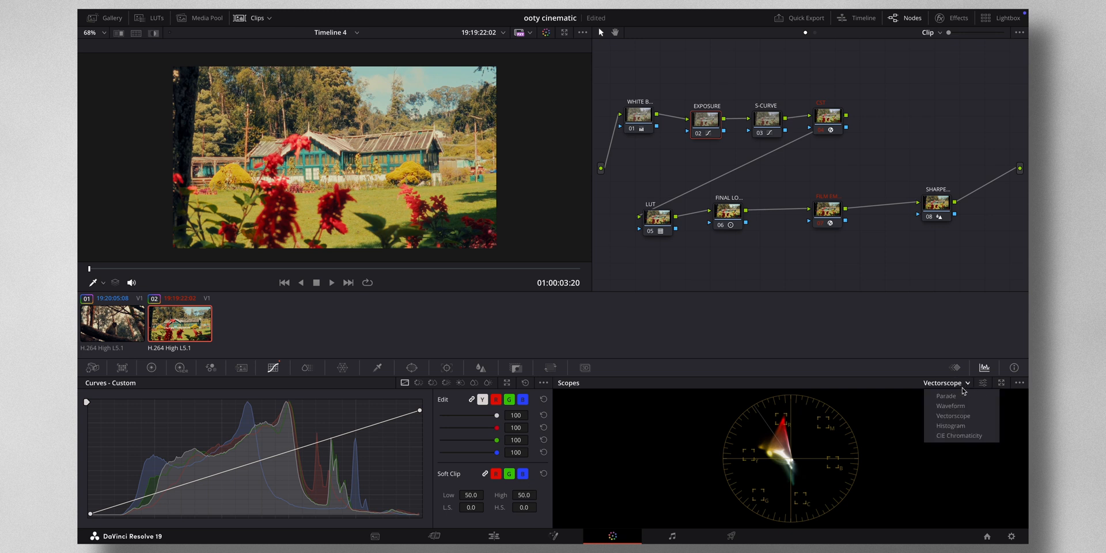
{"action": "left_click", "coordinate": [950, 406]}
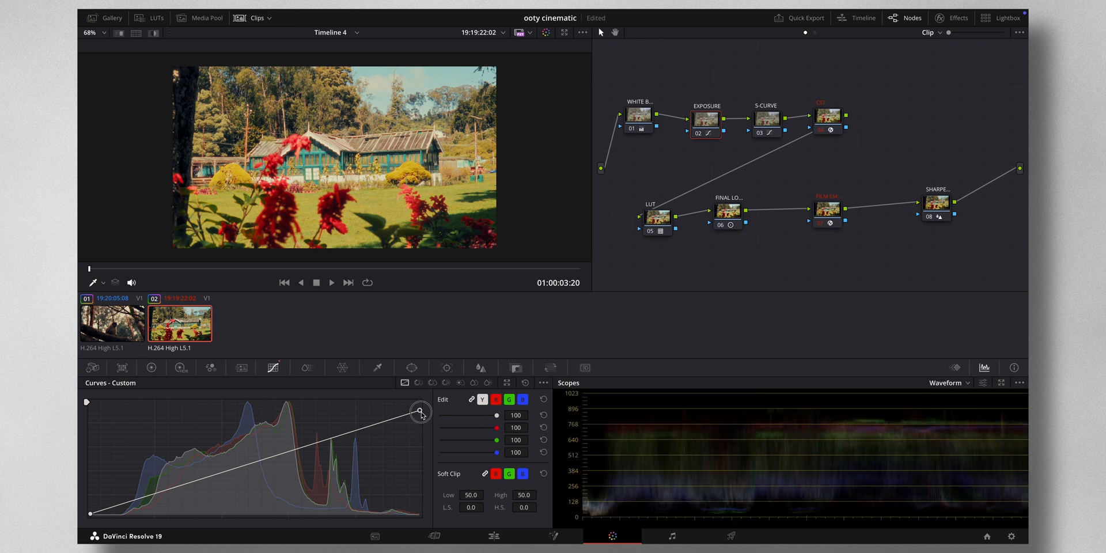
{"action": "left_click_drag", "start_coordinate": [420, 411], "coordinate": [419, 417]}
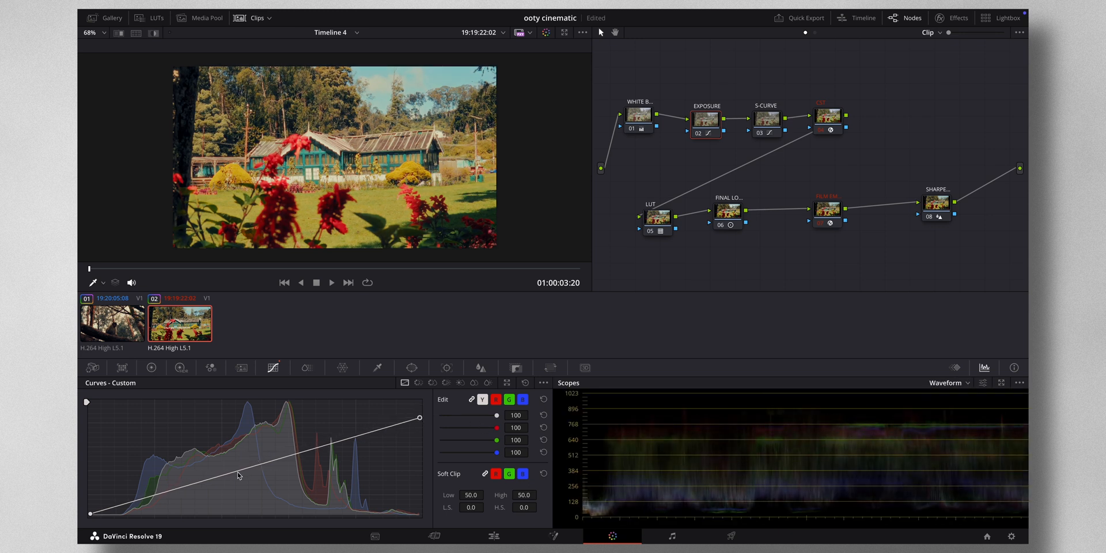
{"action": "left_click", "coordinate": [236, 476]}
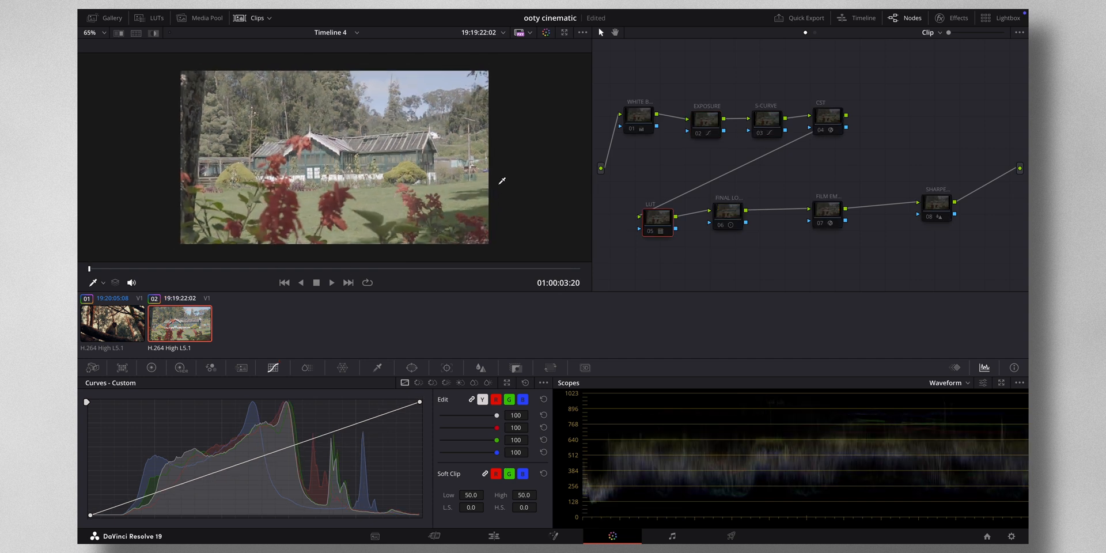
Show the primary colour wheels, then select the S-CURVE node to inspect its curve
{"action": "left_click", "coordinate": [823, 130]}
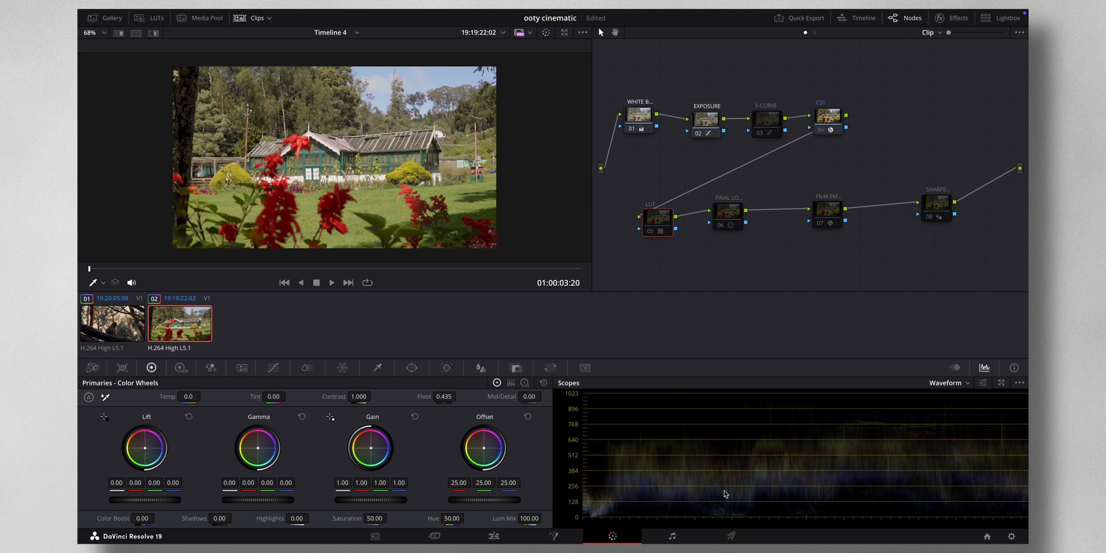
{"action": "mouse_move", "coordinate": [697, 400]}
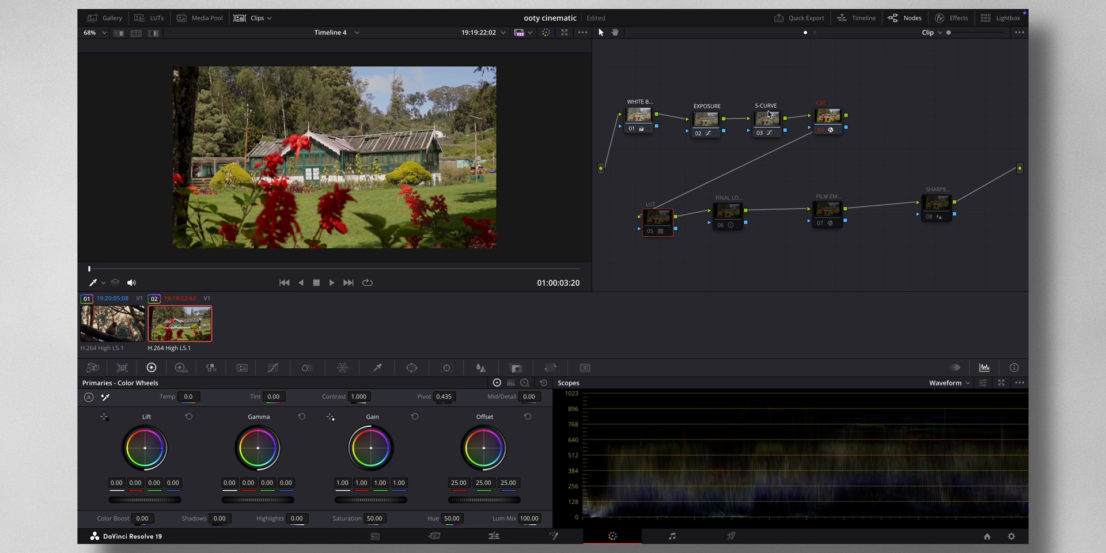
{"action": "left_click", "coordinate": [273, 368]}
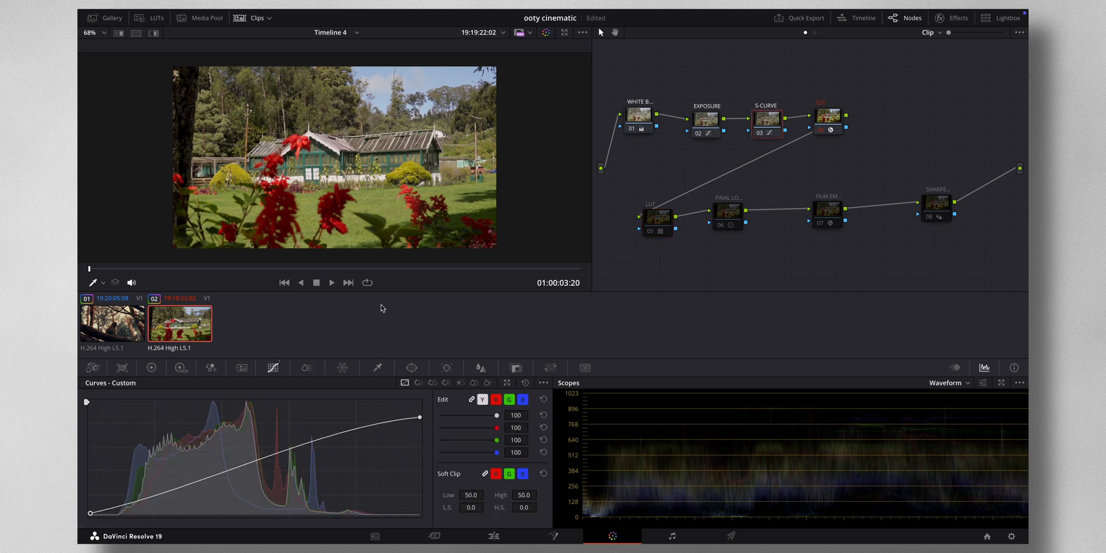
{"action": "mouse_move", "coordinate": [660, 217]}
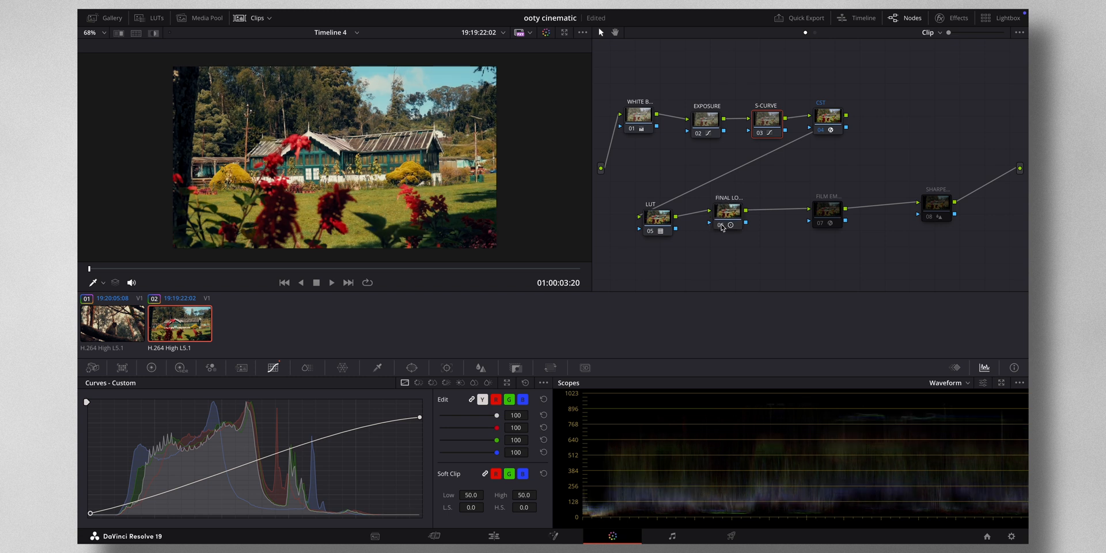
{"action": "mouse_move", "coordinate": [717, 221]}
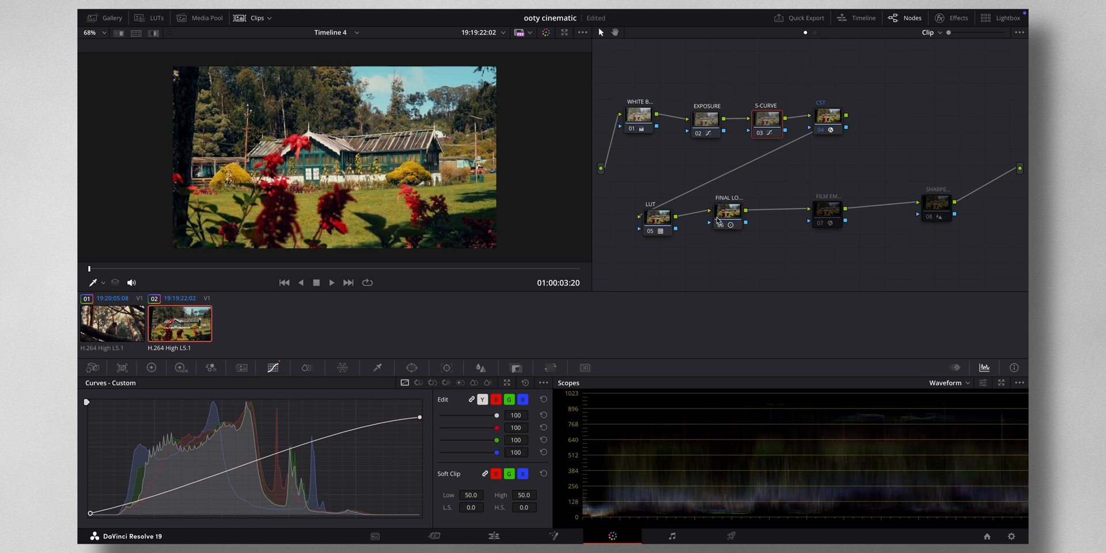